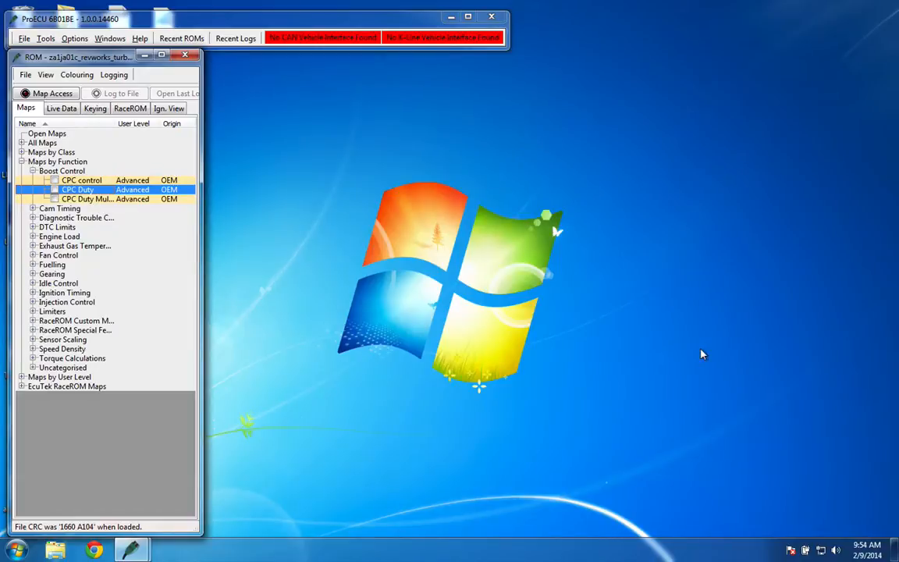
{"action": "mouse_move", "coordinate": [677, 335]}
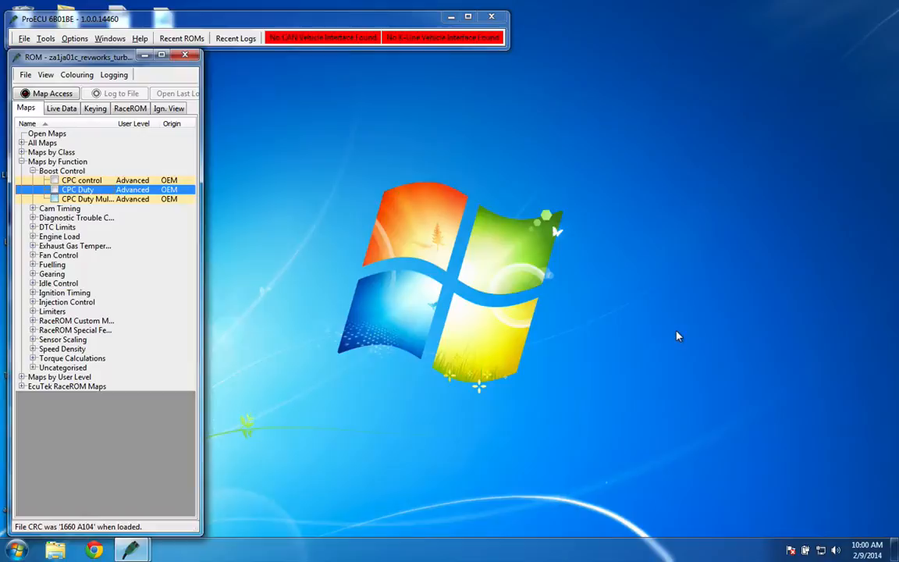
{"action": "mouse_move", "coordinate": [180, 174]}
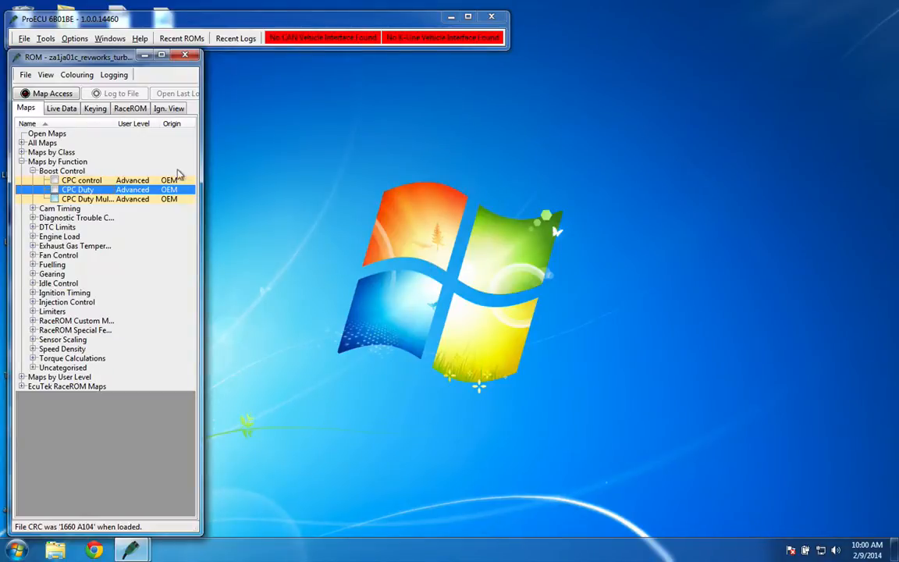
{"action": "mouse_move", "coordinate": [77, 189]}
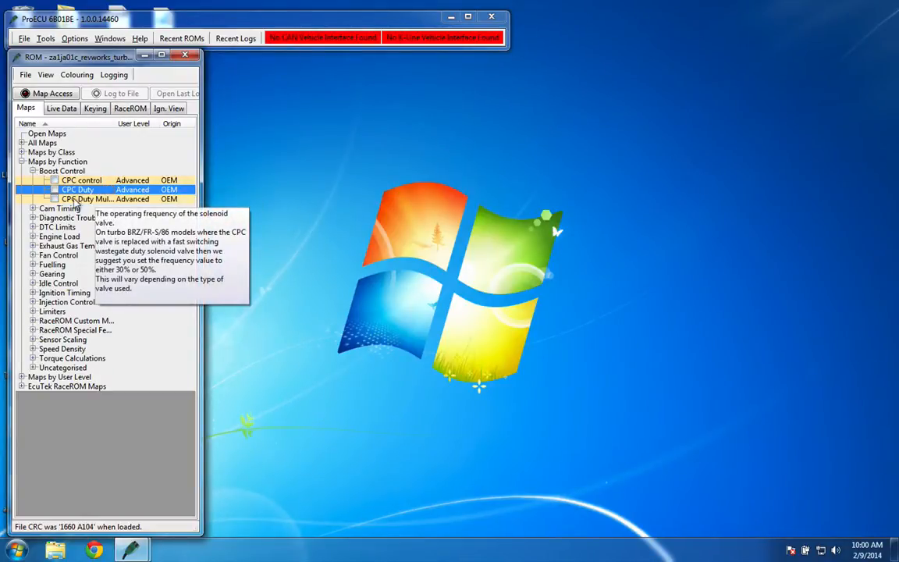
View and close the duty cycle frequency map, then select a high-load Custom Map I cell
{"action": "double_click", "coordinate": [86, 199]}
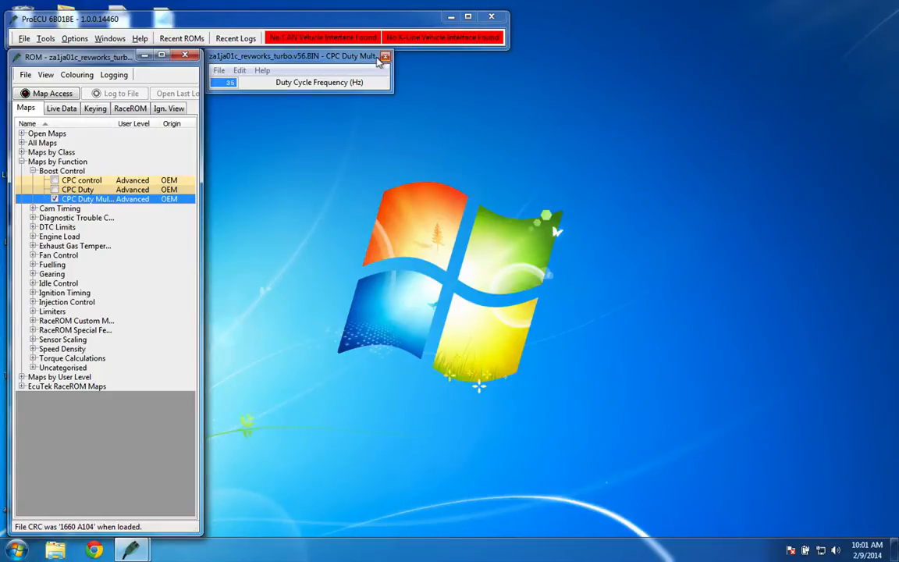
{"action": "mouse_move", "coordinate": [384, 57]}
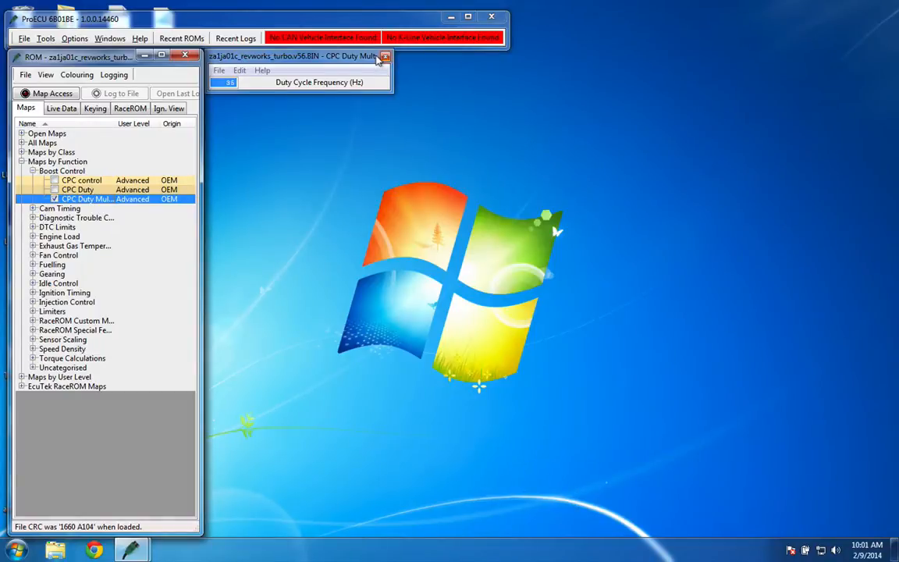
{"action": "left_click", "coordinate": [384, 56]}
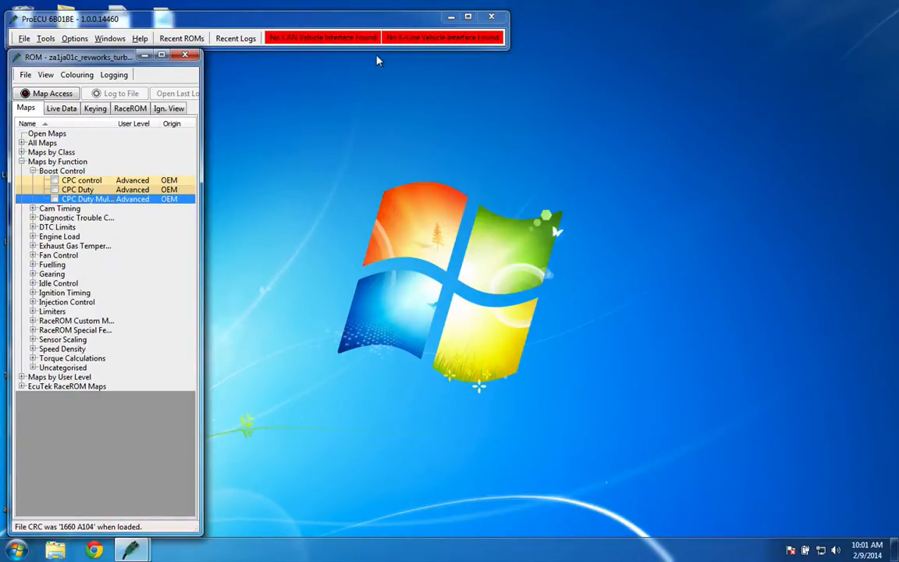
{"action": "mouse_move", "coordinate": [304, 147]}
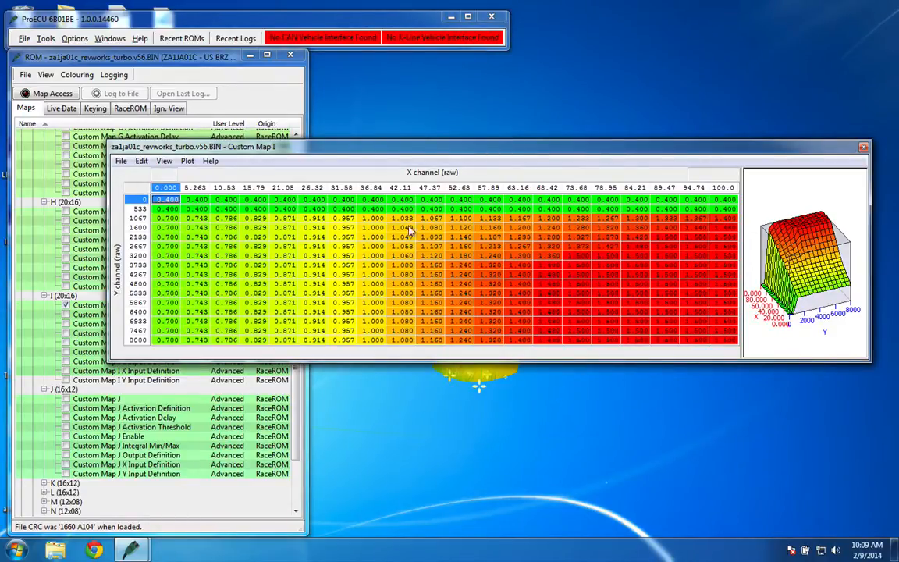
{"action": "mouse_move", "coordinate": [715, 195]}
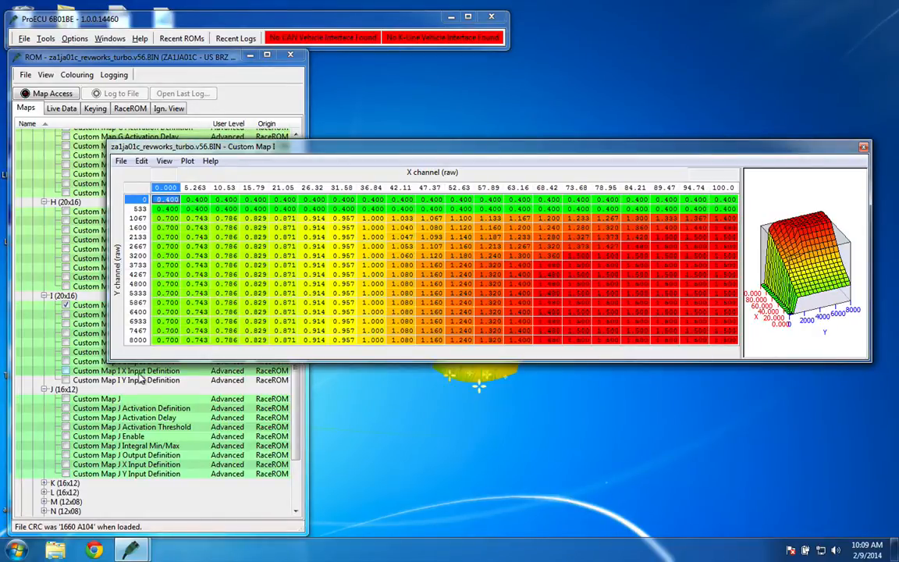
{"action": "mouse_move", "coordinate": [620, 293]}
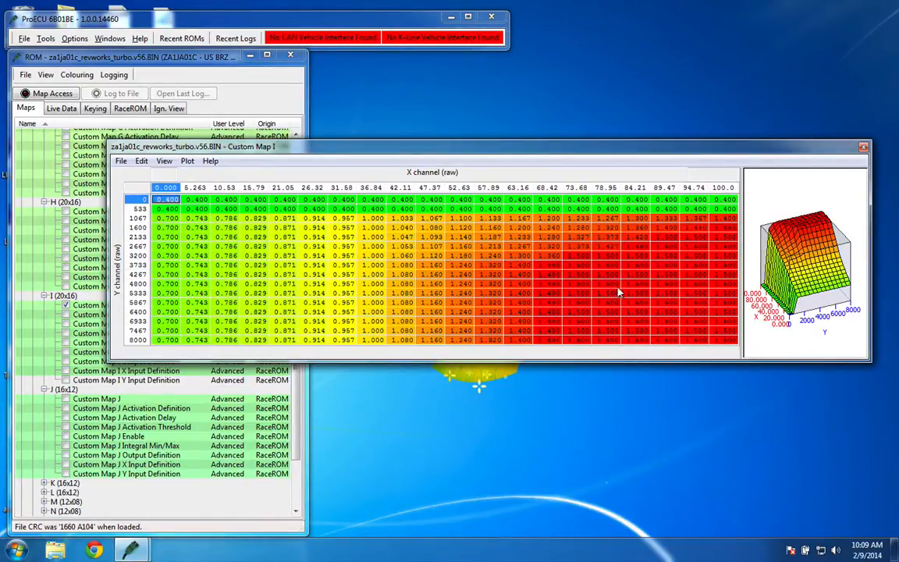
{"action": "left_click", "coordinate": [636, 283]}
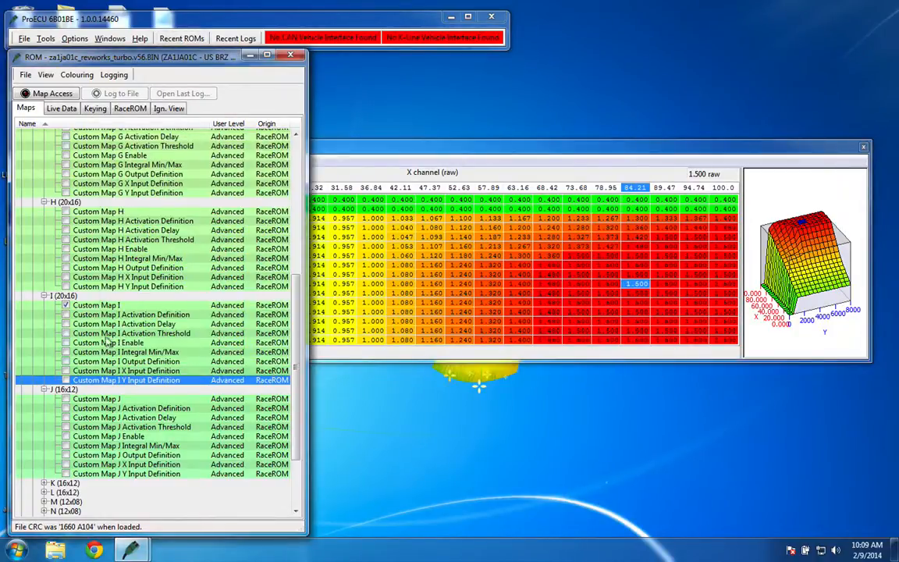
Review and close Custom Map I's activation threshold and enable settings
{"action": "double_click", "coordinate": [131, 314]}
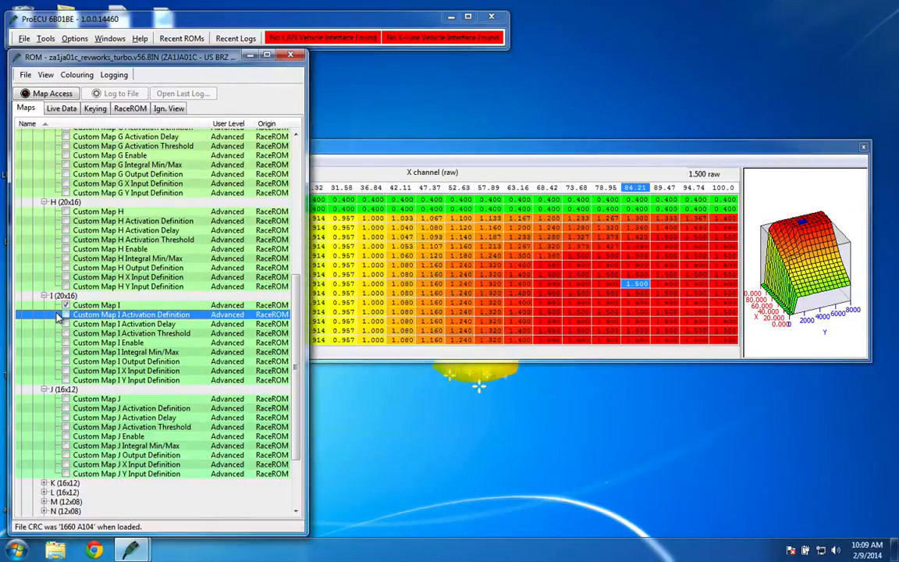
{"action": "double_click", "coordinate": [131, 333]}
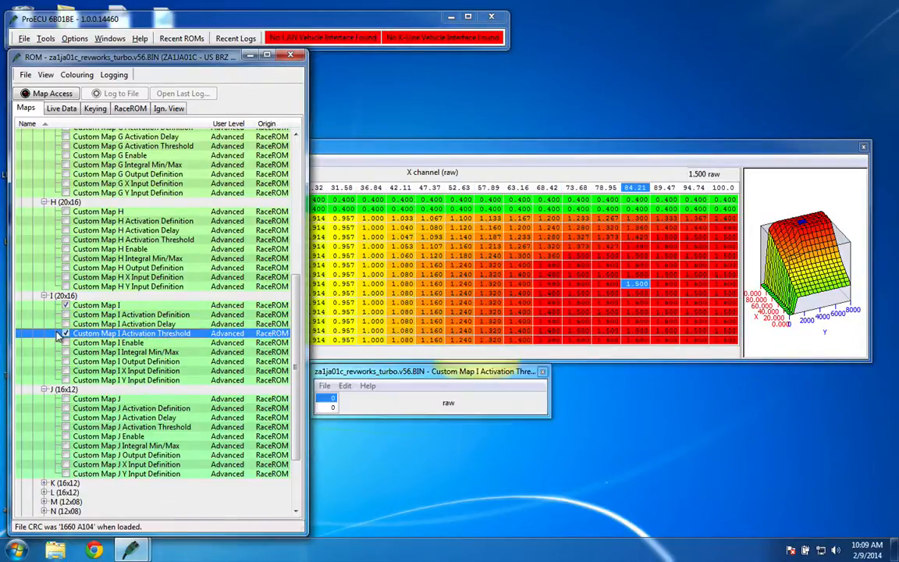
{"action": "left_click", "coordinate": [108, 342]}
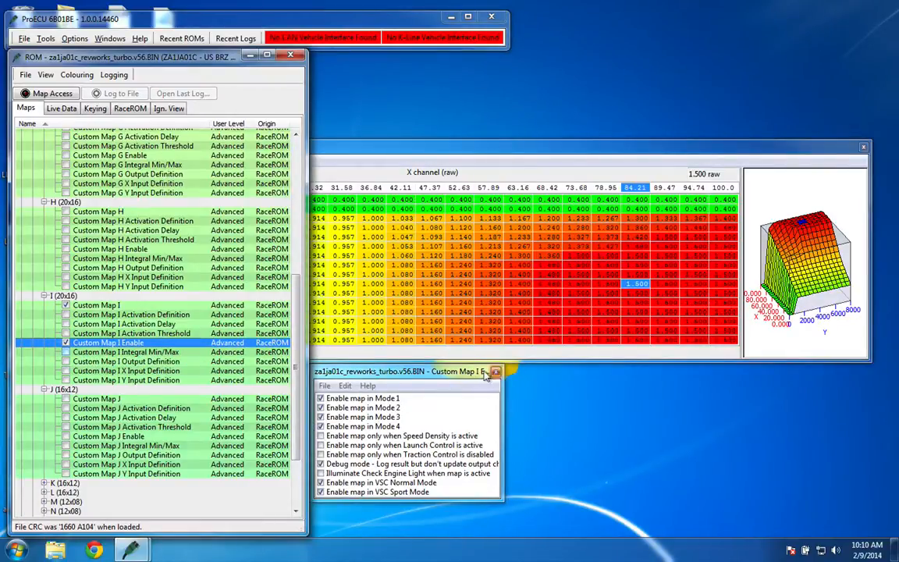
{"action": "left_click", "coordinate": [495, 370]}
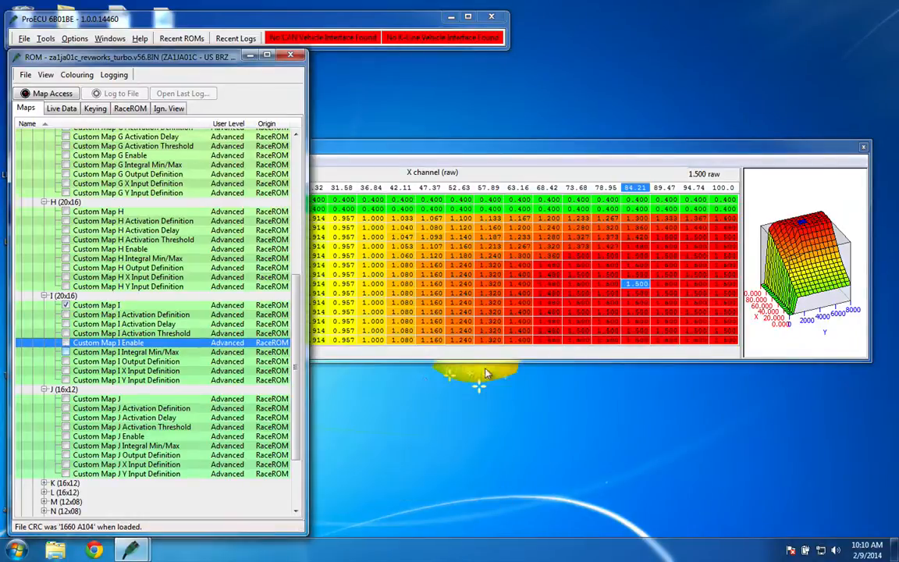
Review Custom Map I's output definition and its X and Y input definitions
{"action": "double_click", "coordinate": [125, 352]}
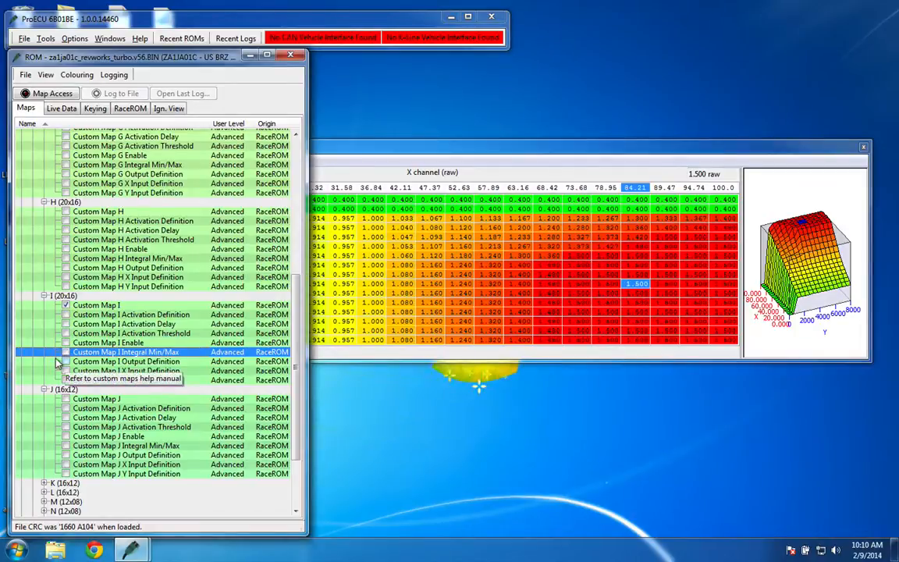
{"action": "double_click", "coordinate": [125, 360]}
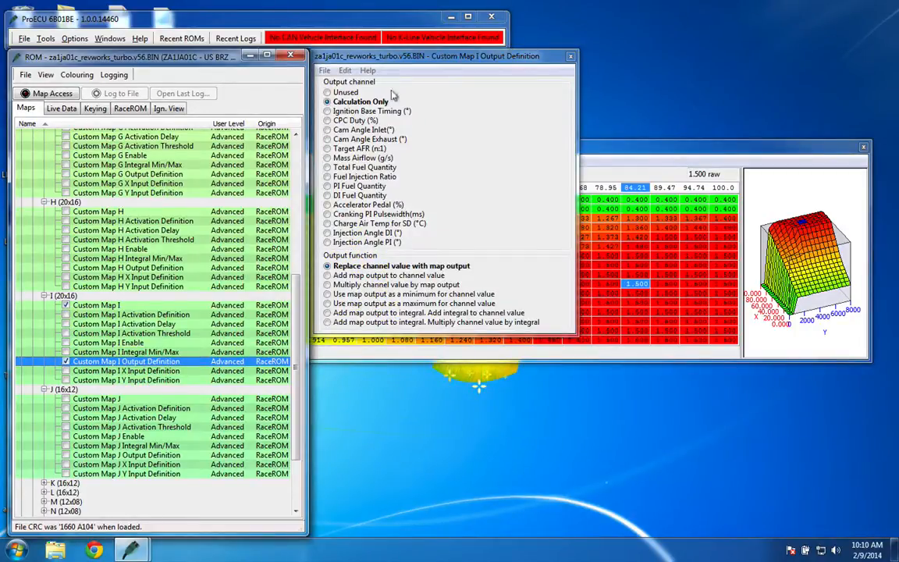
{"action": "mouse_move", "coordinate": [571, 56]}
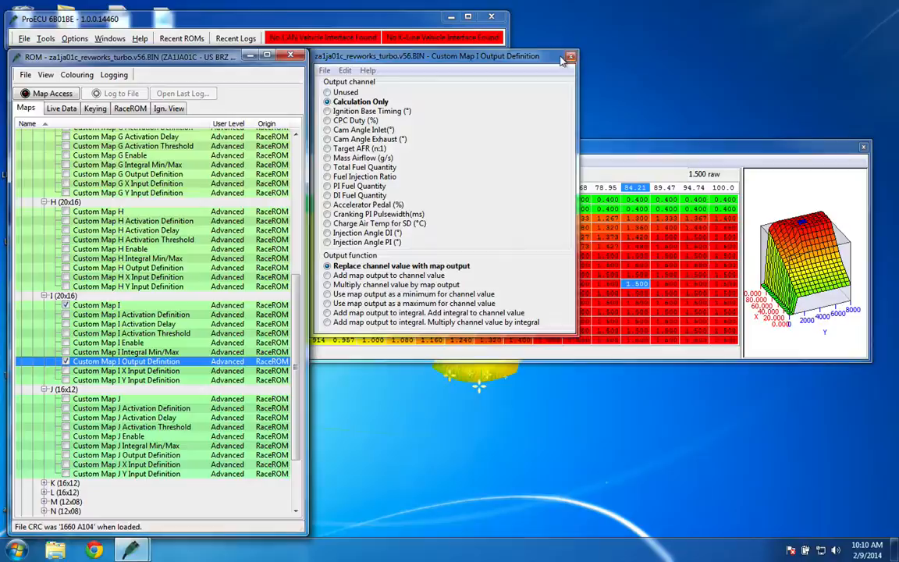
{"action": "mouse_move", "coordinate": [571, 56]}
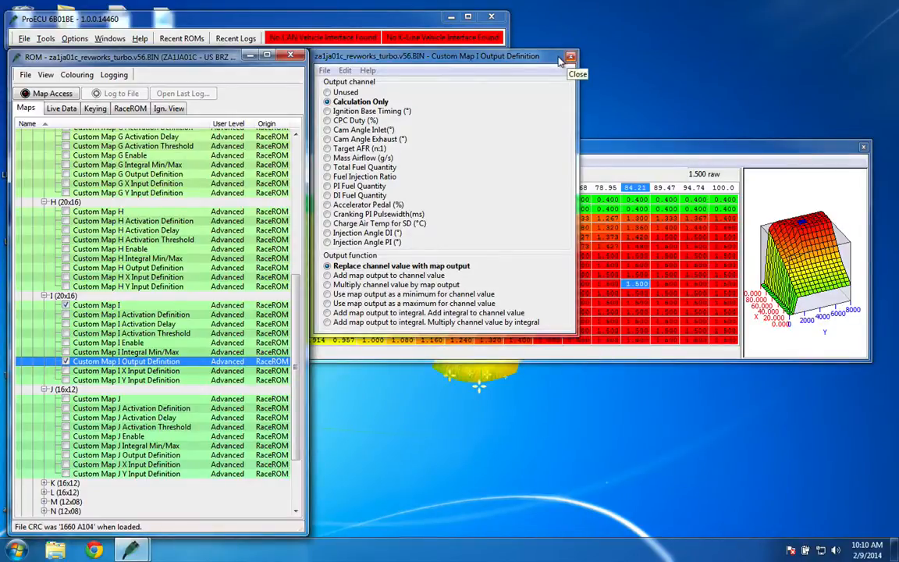
{"action": "mouse_move", "coordinate": [560, 61]}
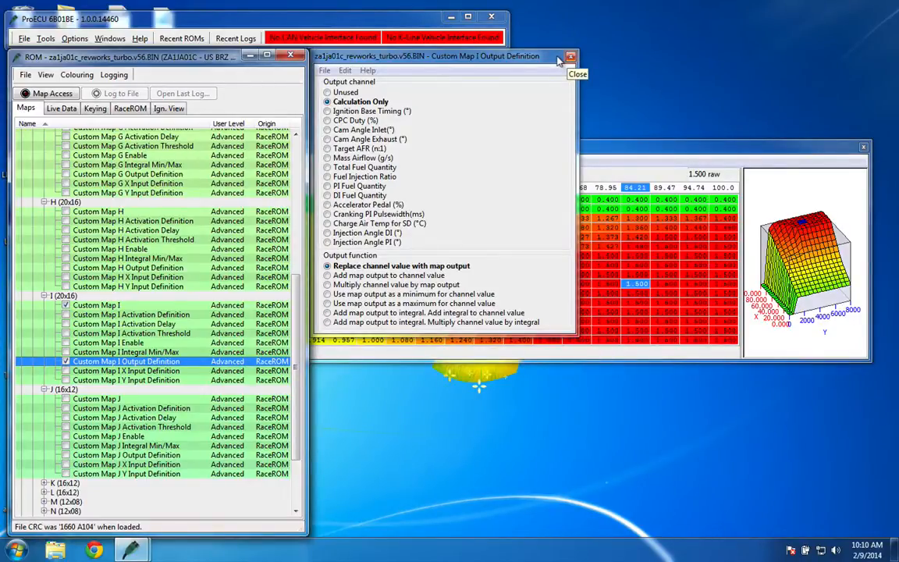
{"action": "left_click", "coordinate": [570, 56]}
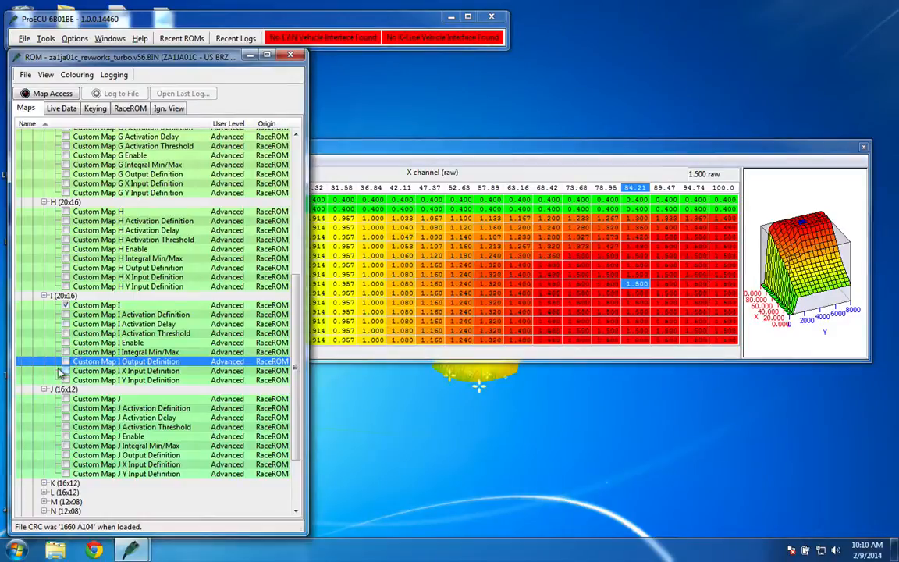
{"action": "double_click", "coordinate": [127, 370]}
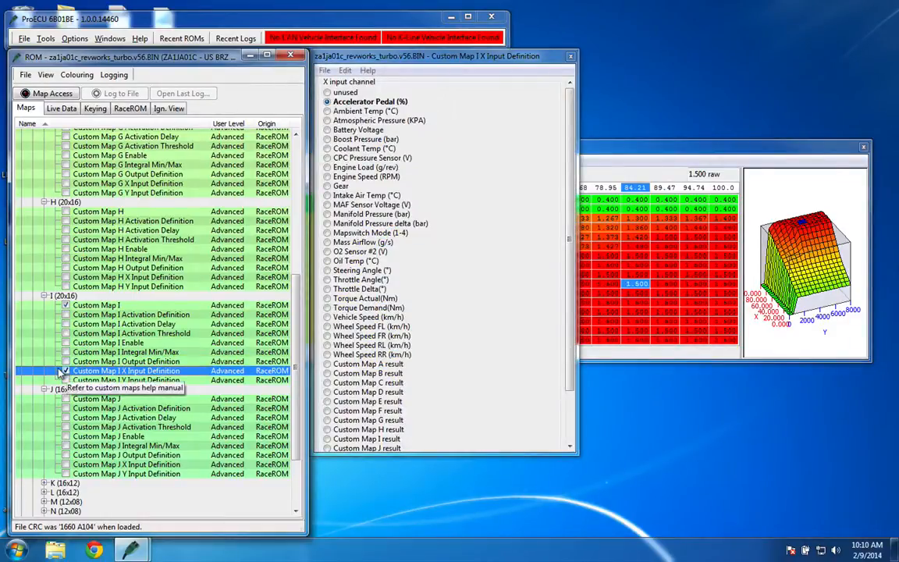
{"action": "left_click", "coordinate": [126, 380]}
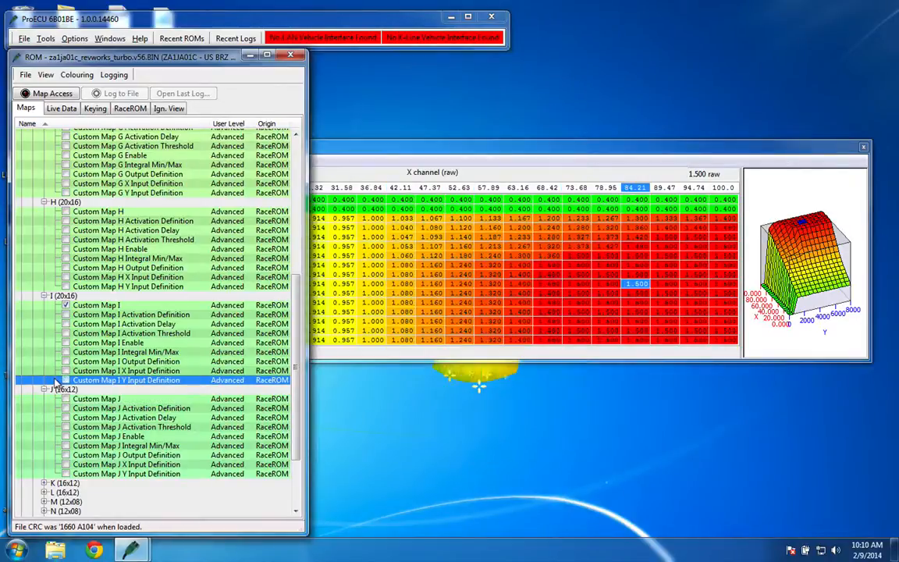
{"action": "double_click", "coordinate": [96, 379]}
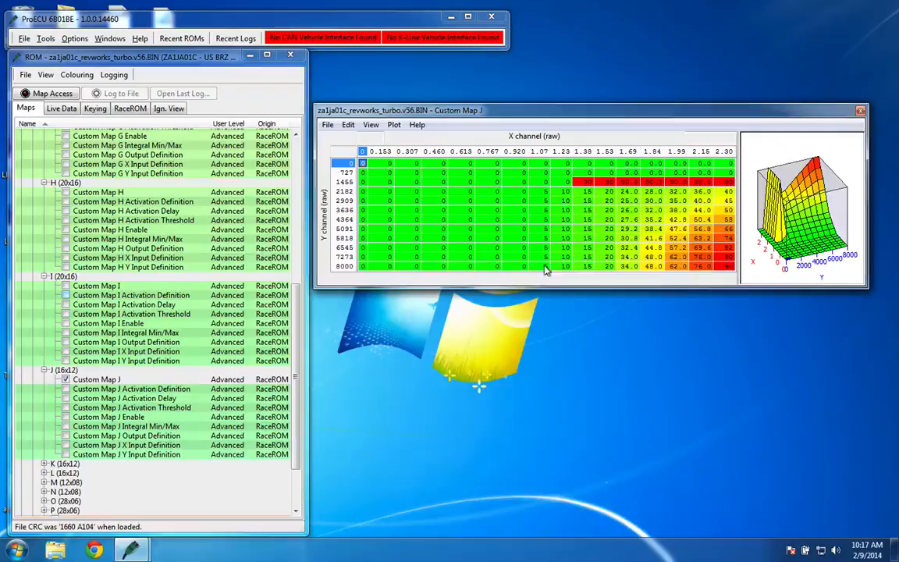
{"action": "mouse_move", "coordinate": [663, 238]}
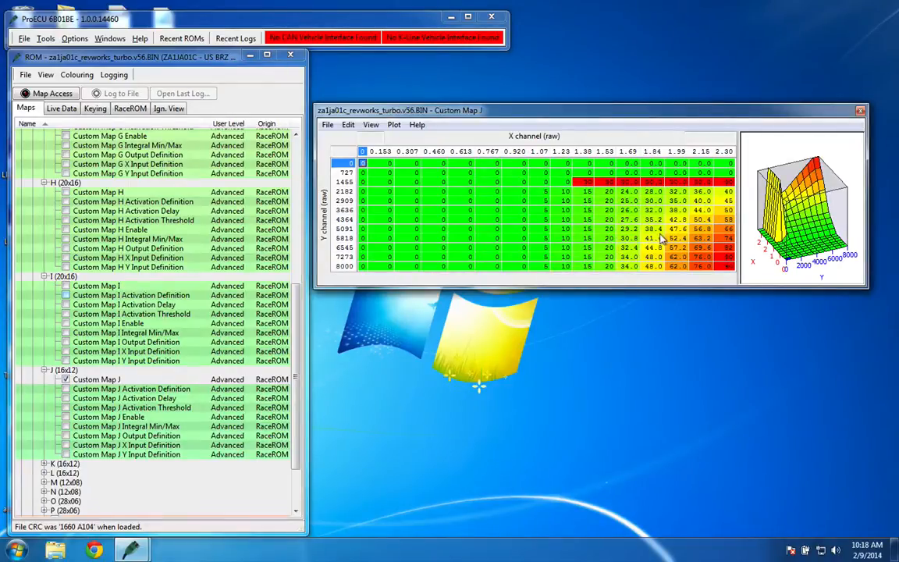
{"action": "mouse_move", "coordinate": [507, 215]}
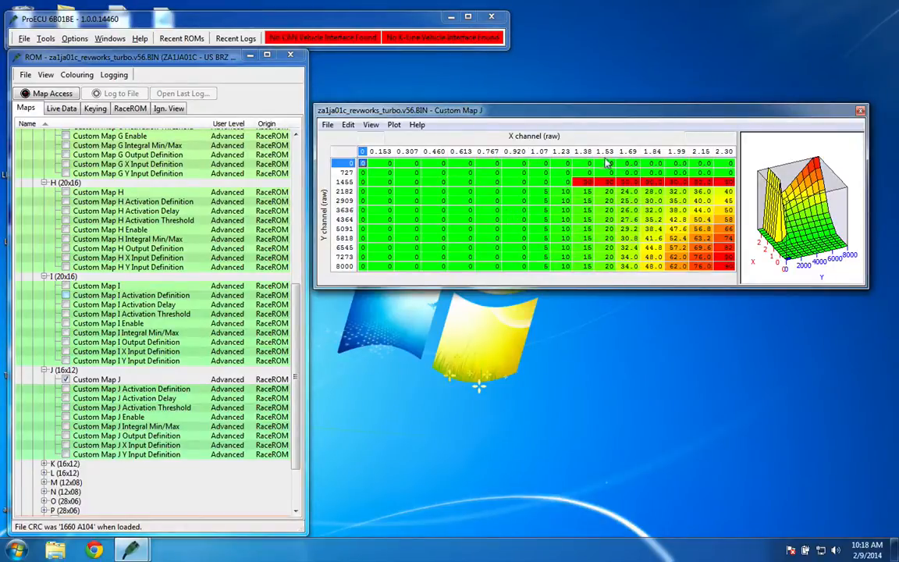
{"action": "mouse_move", "coordinate": [624, 231]}
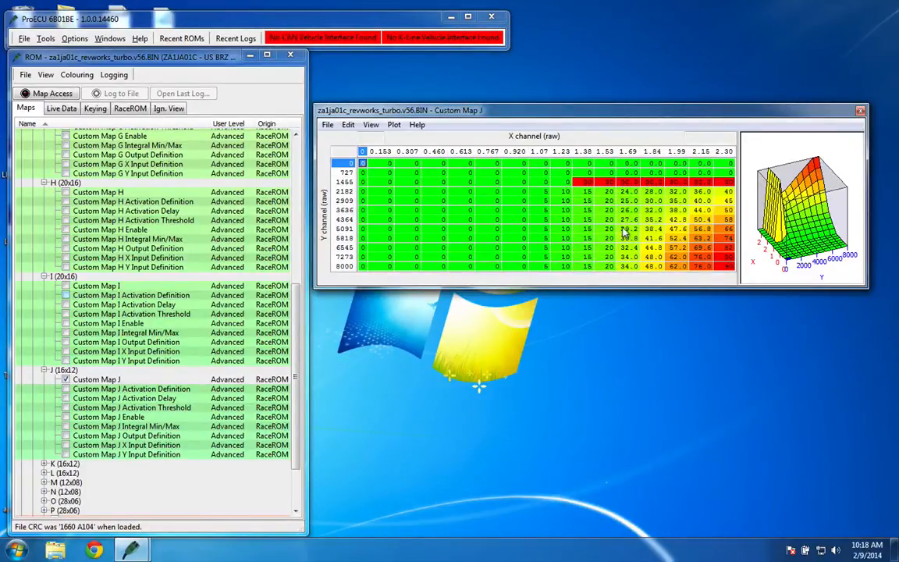
Select Custom Map J's 29.2 value at Y 5091, X 1.69
{"action": "left_click", "coordinate": [629, 229]}
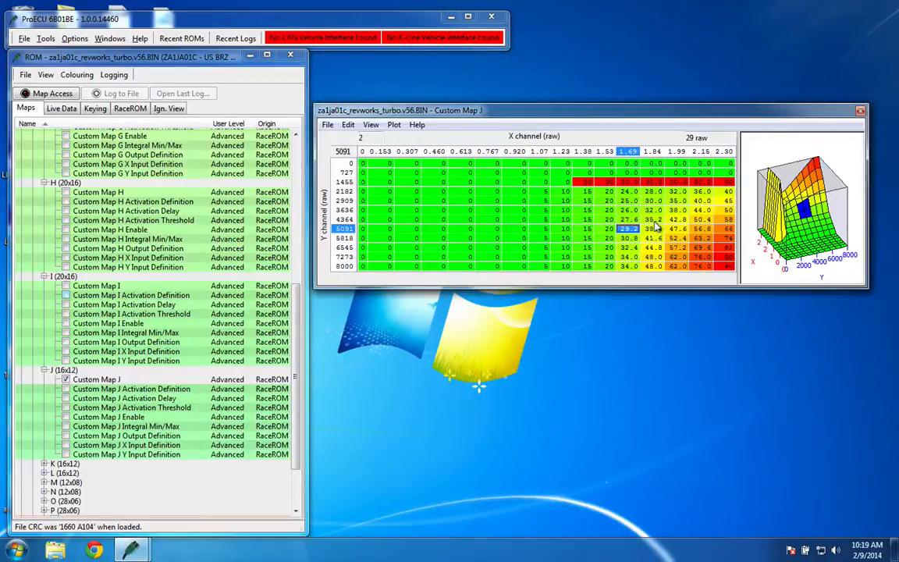
{"action": "mouse_move", "coordinate": [579, 327]}
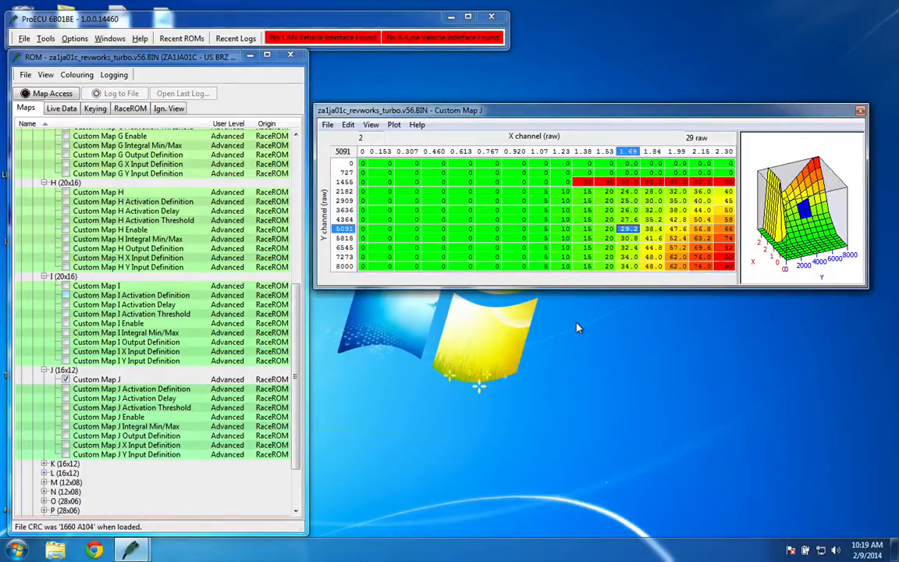
{"action": "mouse_move", "coordinate": [487, 358]}
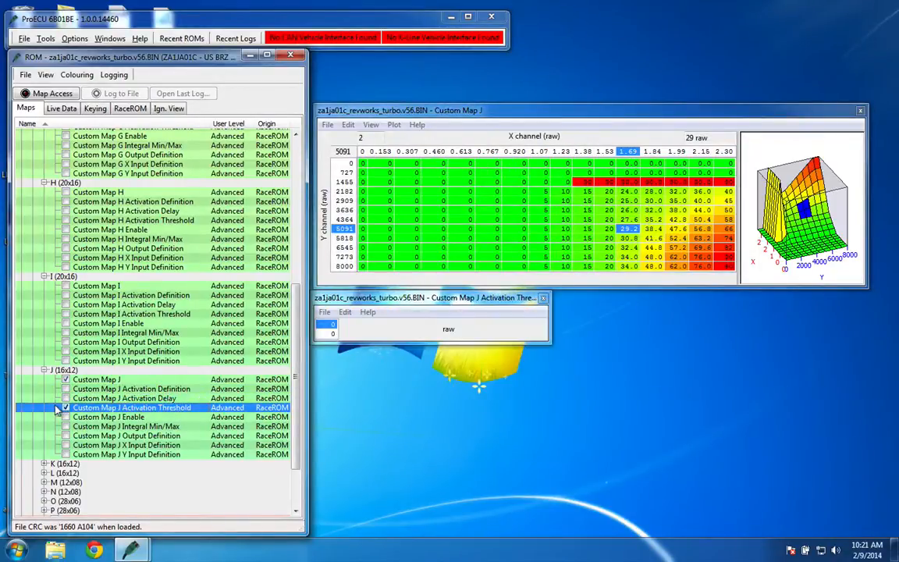
Review and close Map J's enable, integral limits, output definition and X input definition
{"action": "left_click", "coordinate": [108, 417]}
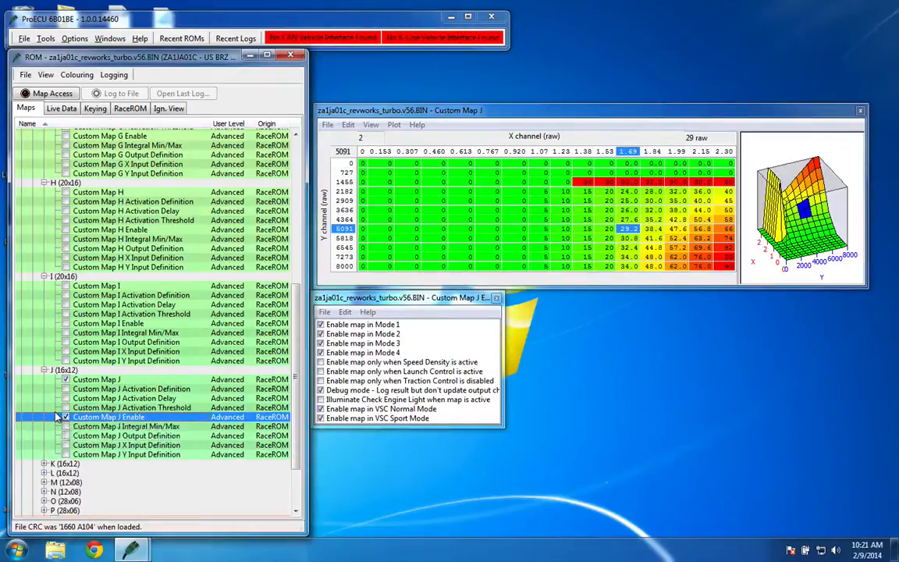
{"action": "left_click", "coordinate": [125, 427]}
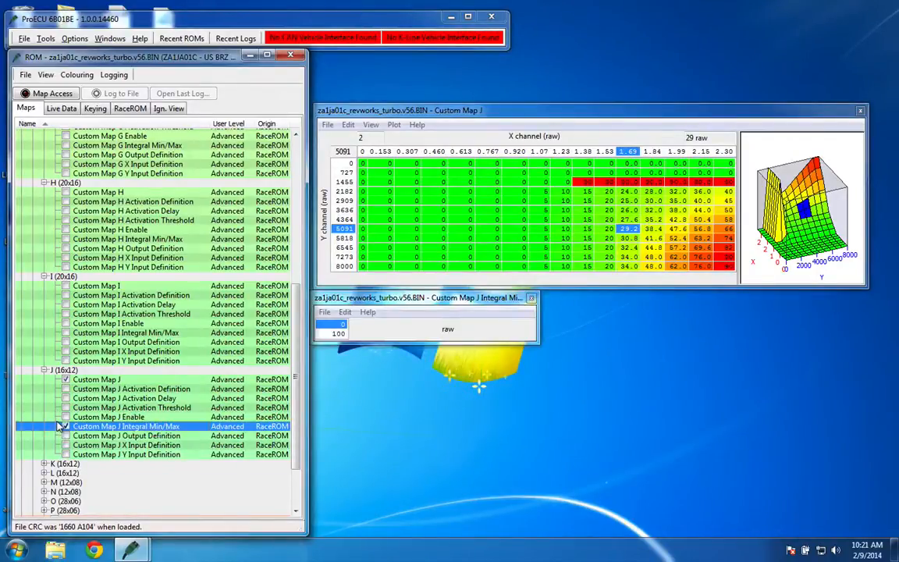
{"action": "double_click", "coordinate": [125, 435]}
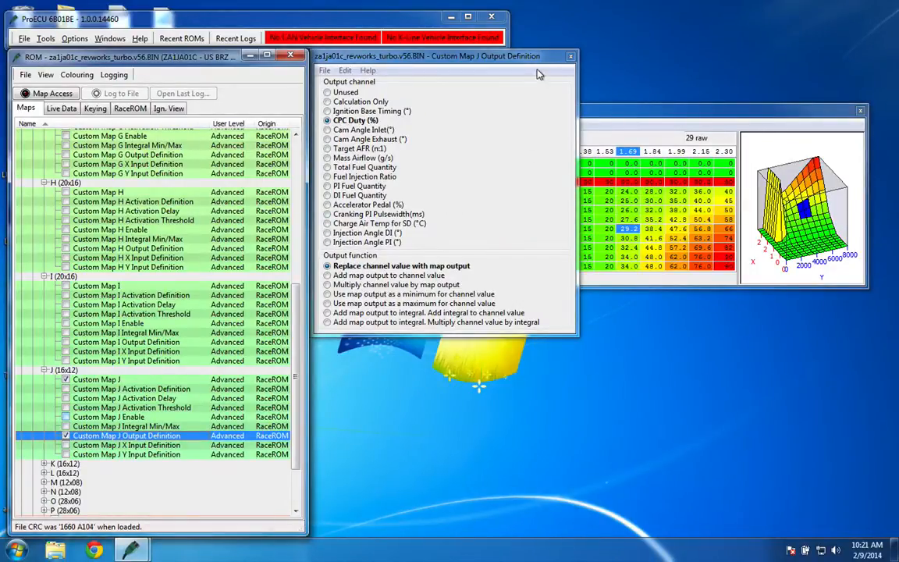
{"action": "mouse_move", "coordinate": [570, 56]}
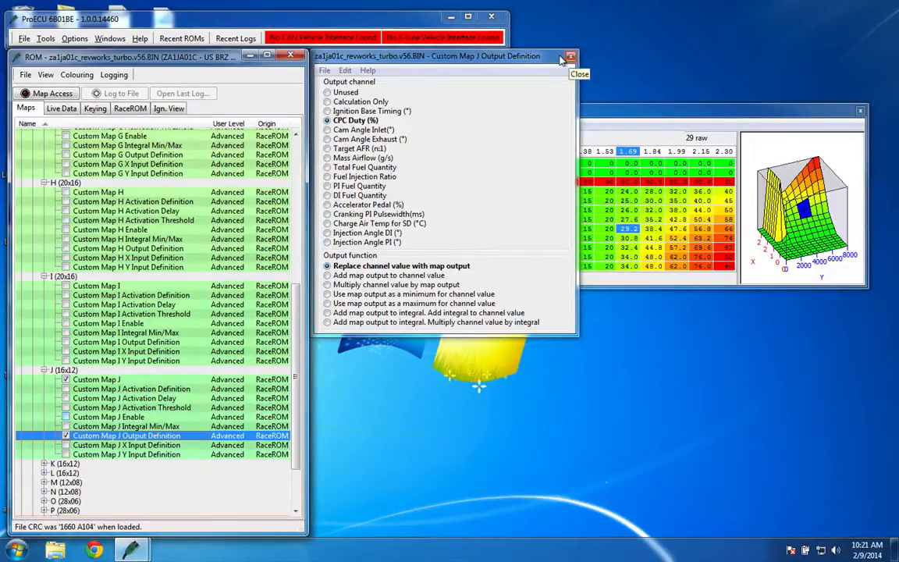
{"action": "left_click", "coordinate": [126, 445]}
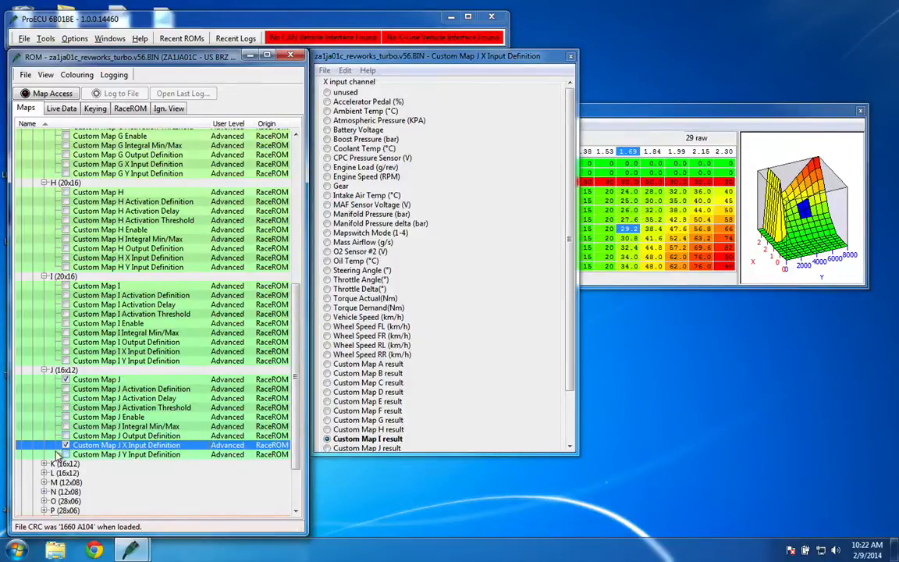
{"action": "left_click", "coordinate": [127, 455]}
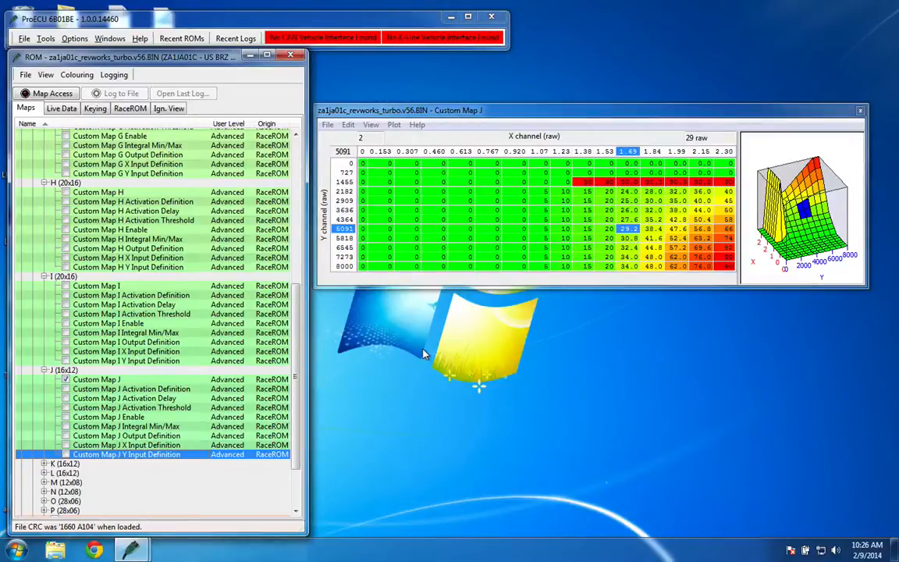
{"action": "mouse_move", "coordinate": [847, 128]}
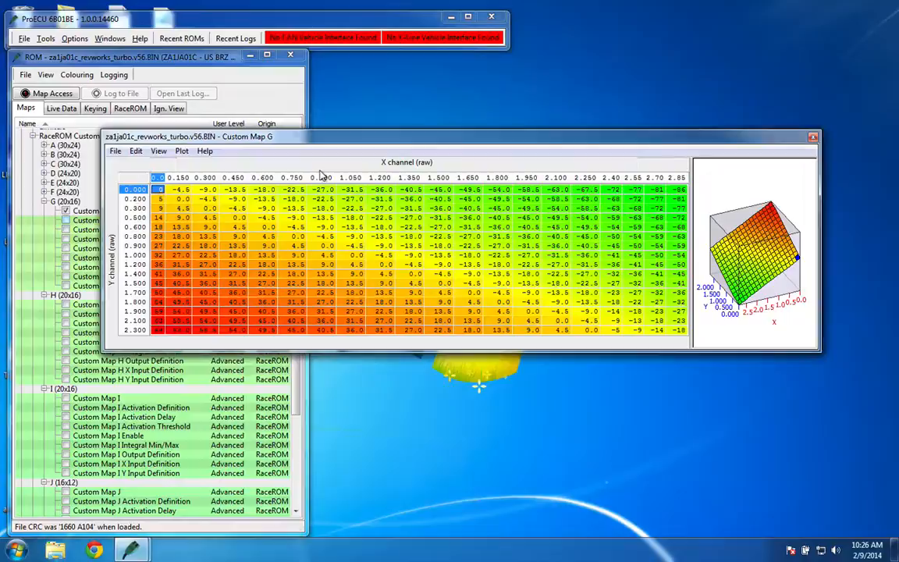
{"action": "mouse_move", "coordinate": [651, 191]}
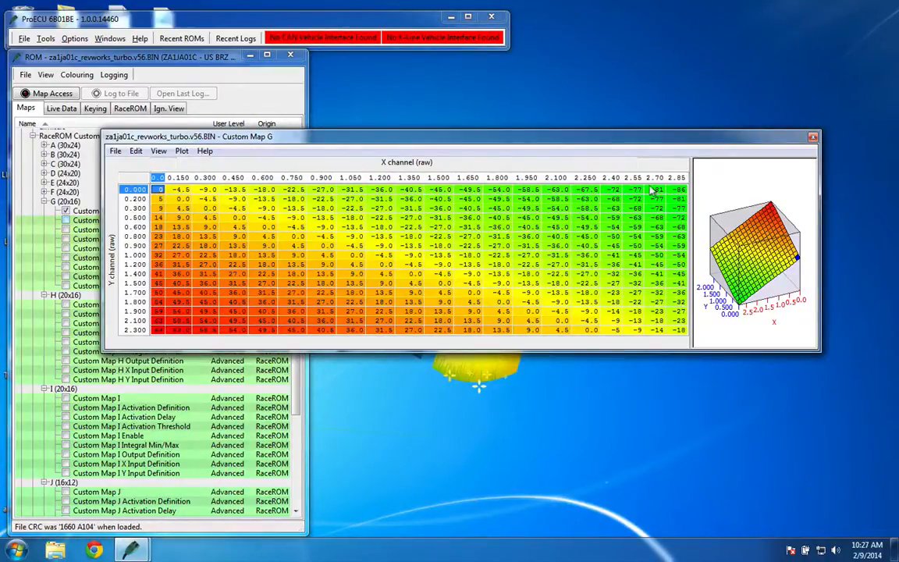
Inspect Map G values at the last cell, row 0.500/column 2.40, and column 1.200
{"action": "left_click", "coordinate": [675, 189]}
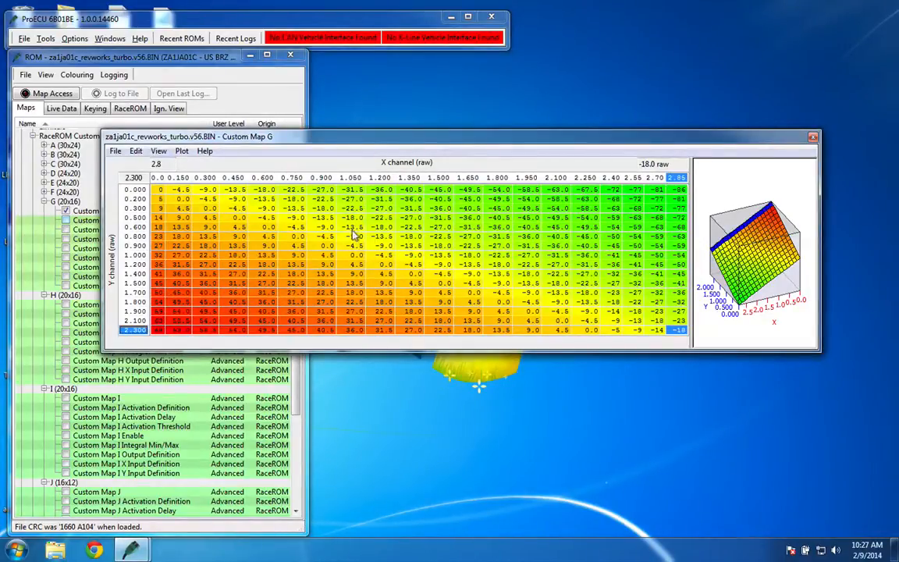
{"action": "left_click", "coordinate": [613, 217]}
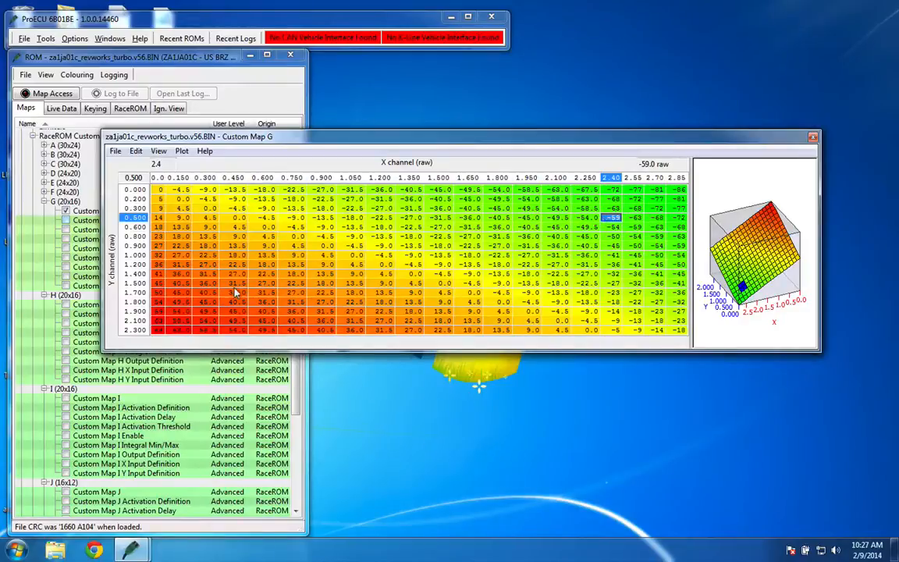
{"action": "left_click", "coordinate": [234, 292]}
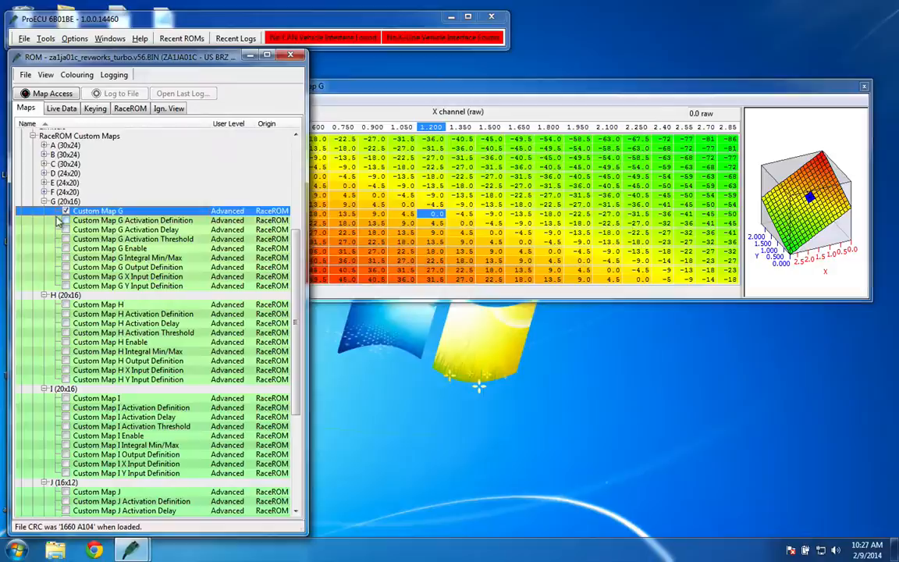
Review Map G's activation threshold, enable options and CPC Duty output, then its X/Y inputs
{"action": "double_click", "coordinate": [133, 220]}
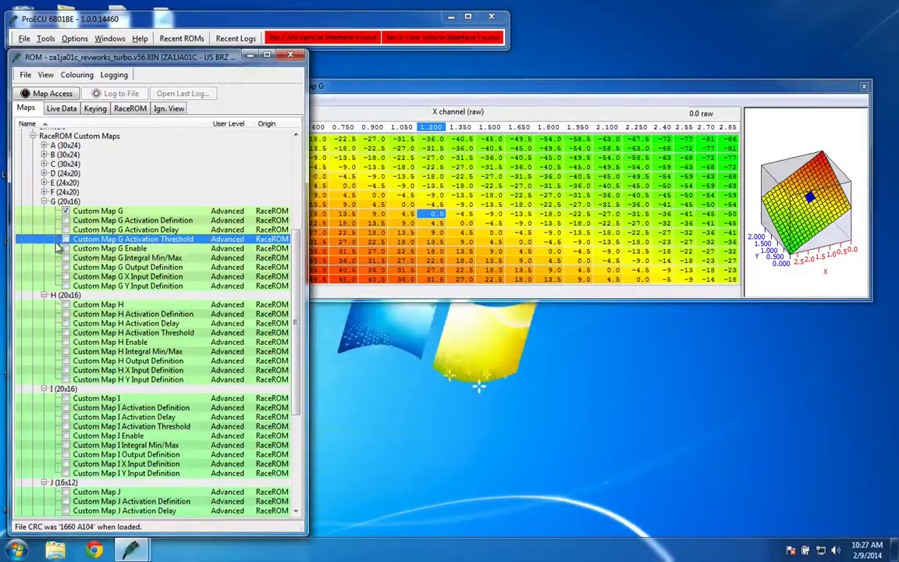
{"action": "double_click", "coordinate": [109, 248]}
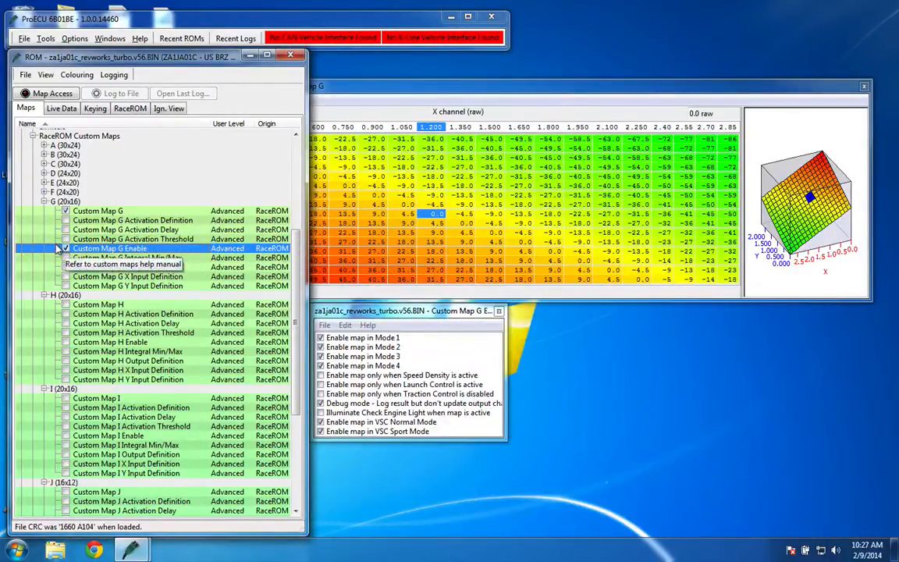
{"action": "left_click", "coordinate": [128, 257]}
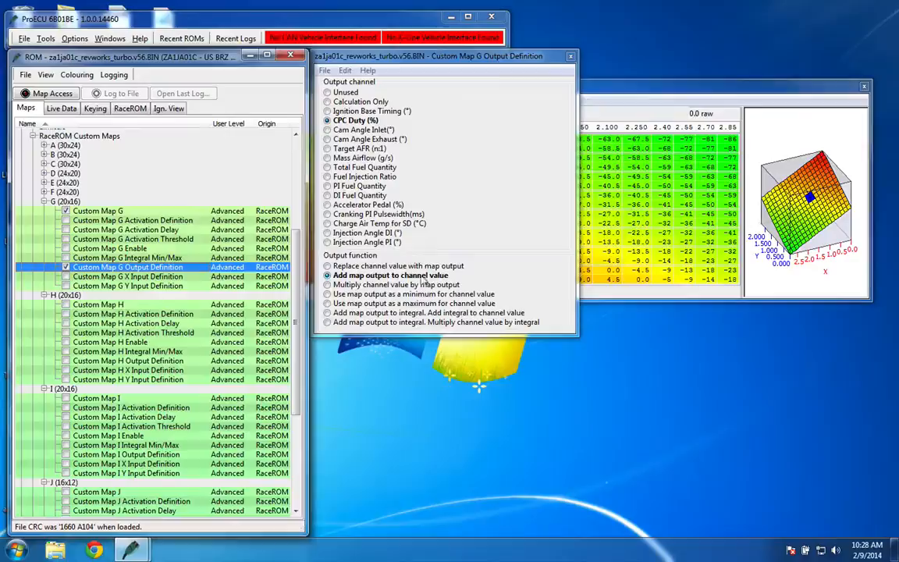
{"action": "mouse_move", "coordinate": [542, 78]}
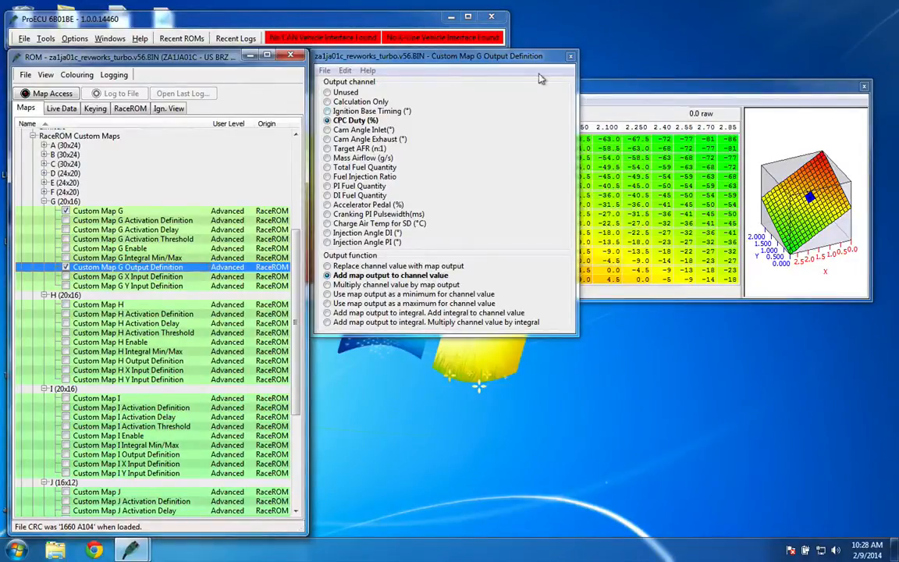
{"action": "left_click", "coordinate": [570, 56]}
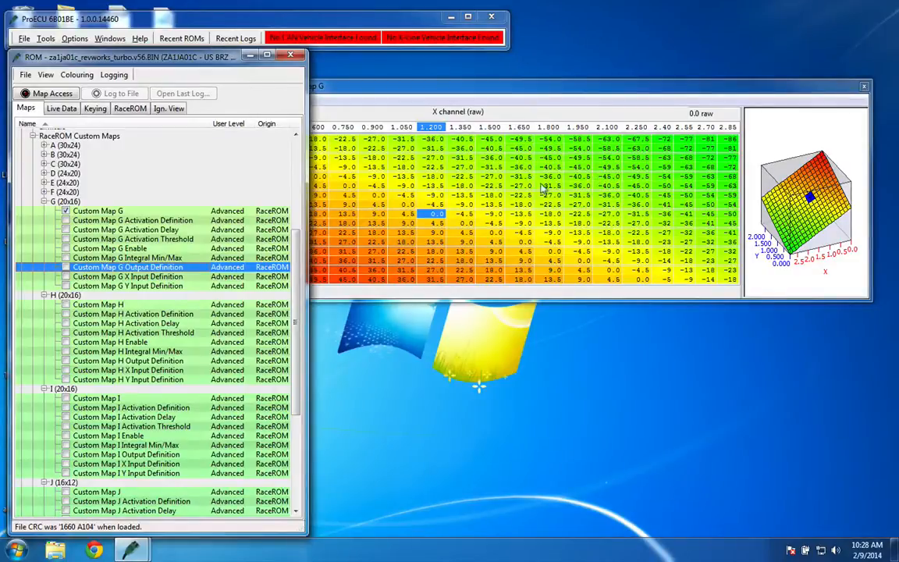
{"action": "double_click", "coordinate": [127, 277]}
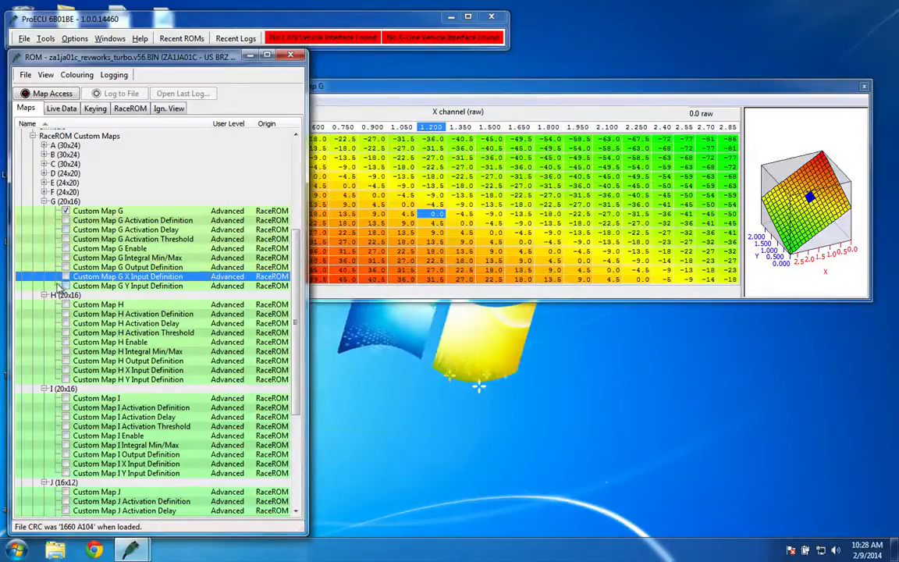
{"action": "double_click", "coordinate": [127, 286]}
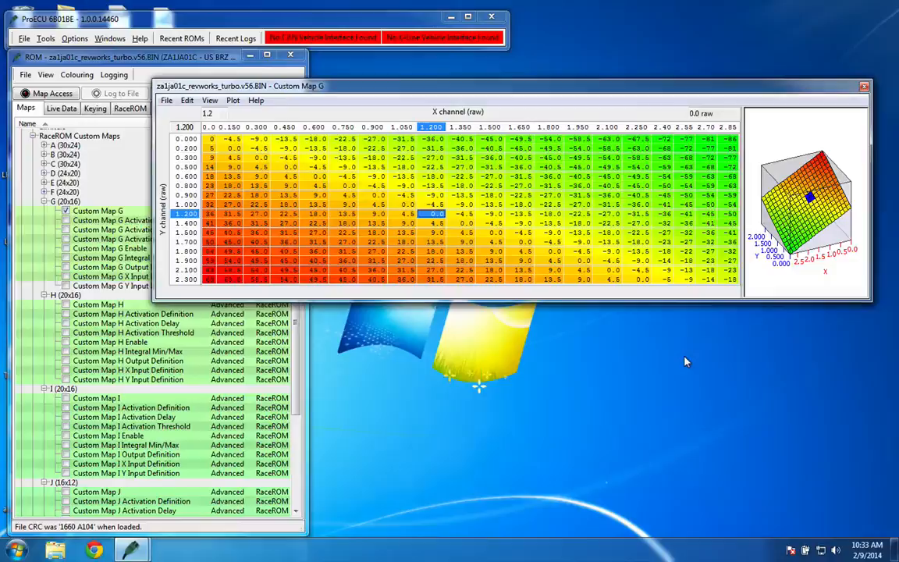
{"action": "mouse_move", "coordinate": [525, 356]}
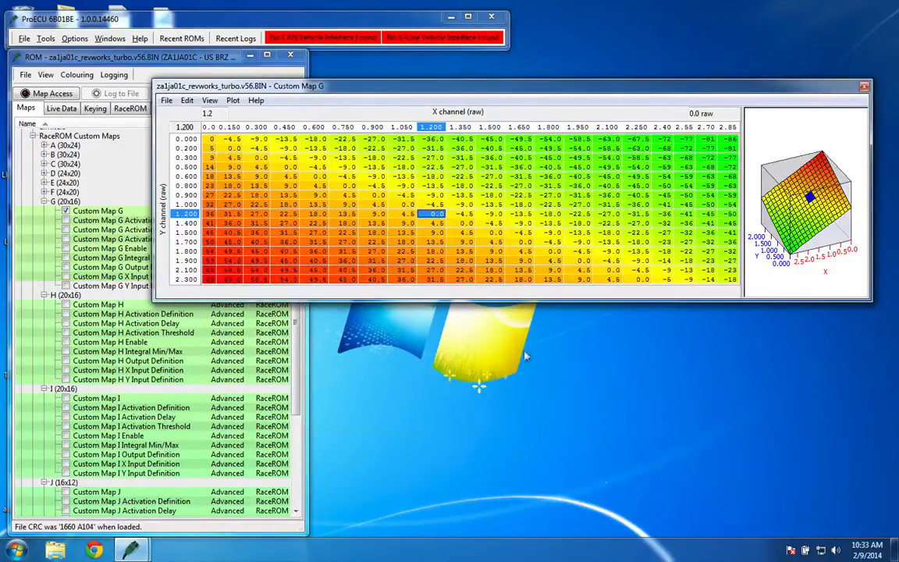
{"action": "mouse_move", "coordinate": [710, 136]}
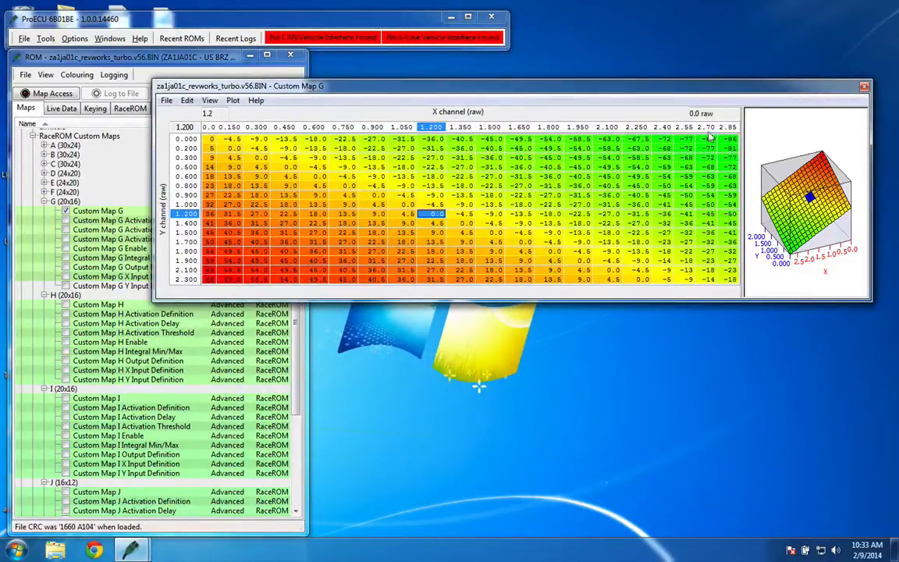
{"action": "mouse_move", "coordinate": [722, 148]}
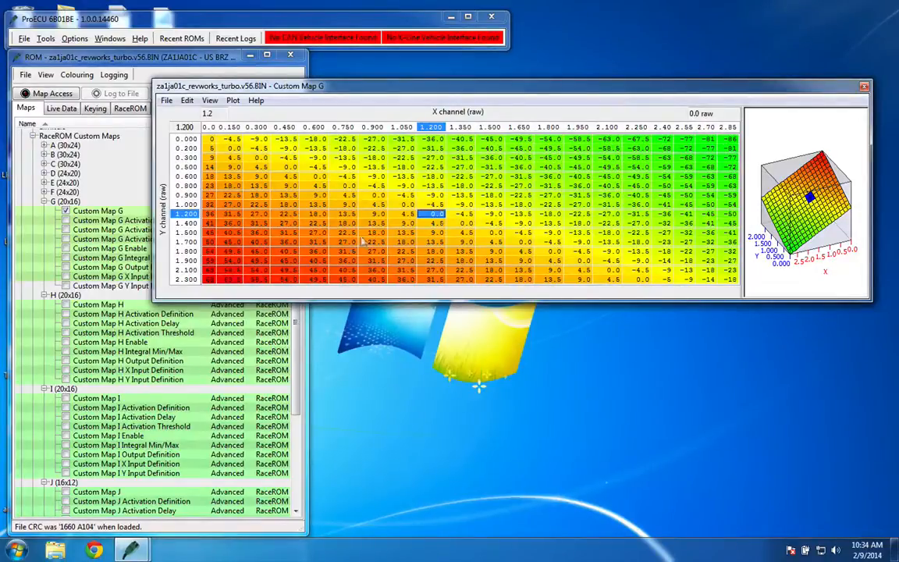
{"action": "mouse_move", "coordinate": [654, 170]}
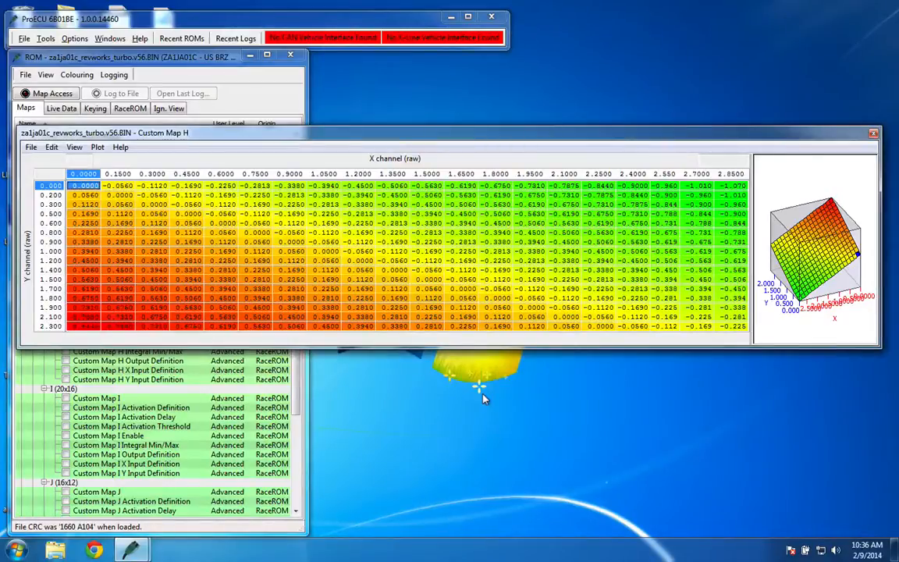
{"action": "mouse_move", "coordinate": [619, 264]}
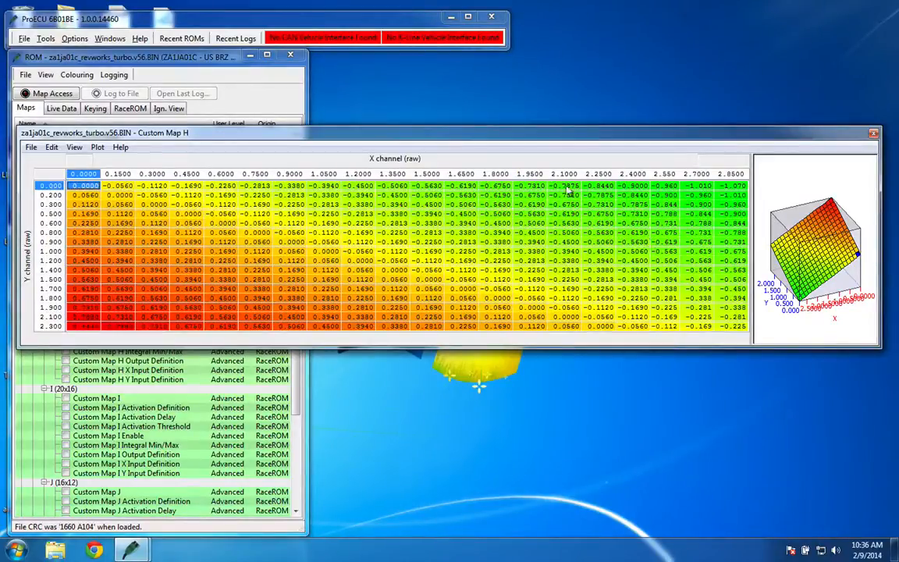
{"action": "mouse_move", "coordinate": [558, 229]}
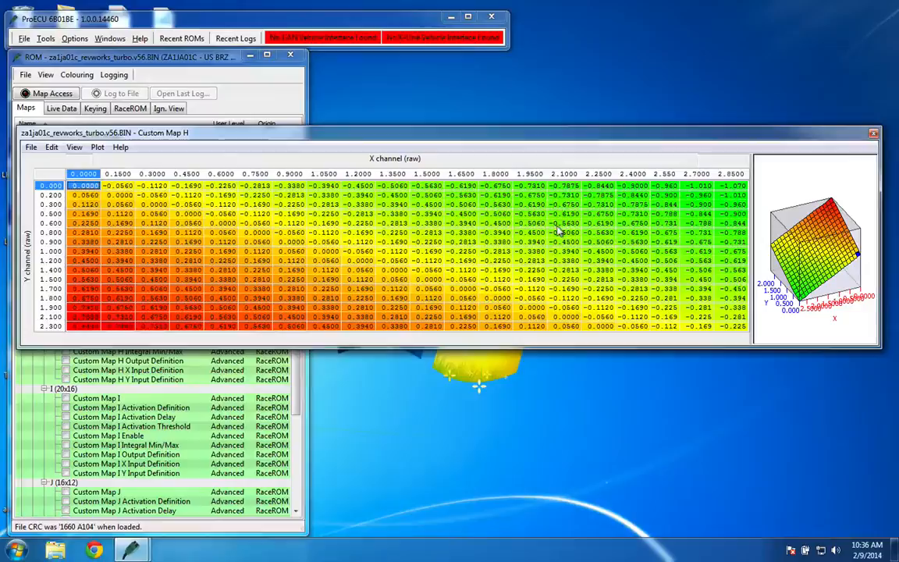
Select Custom Map H's -0.5060 value at X 2.10, Y 0.800
{"action": "left_click", "coordinate": [565, 232]}
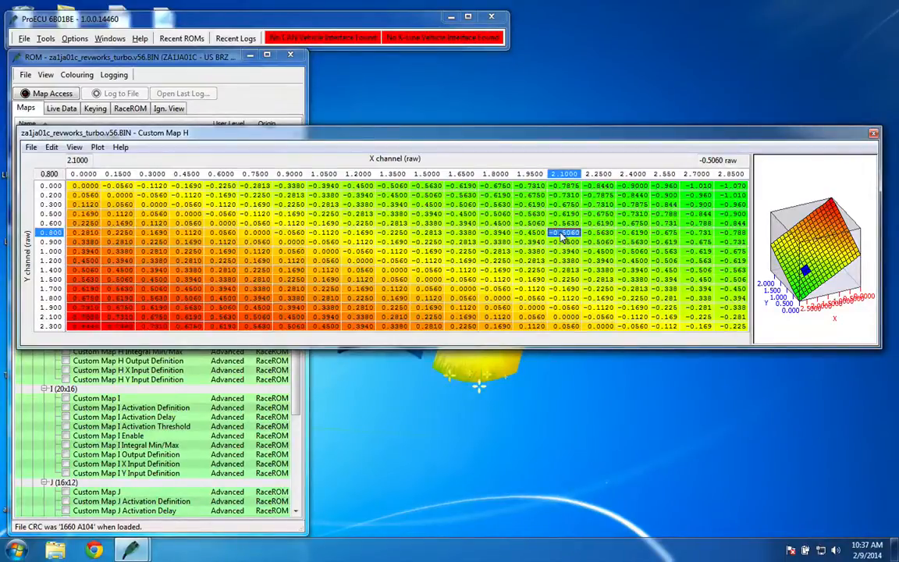
{"action": "mouse_move", "coordinate": [506, 227]}
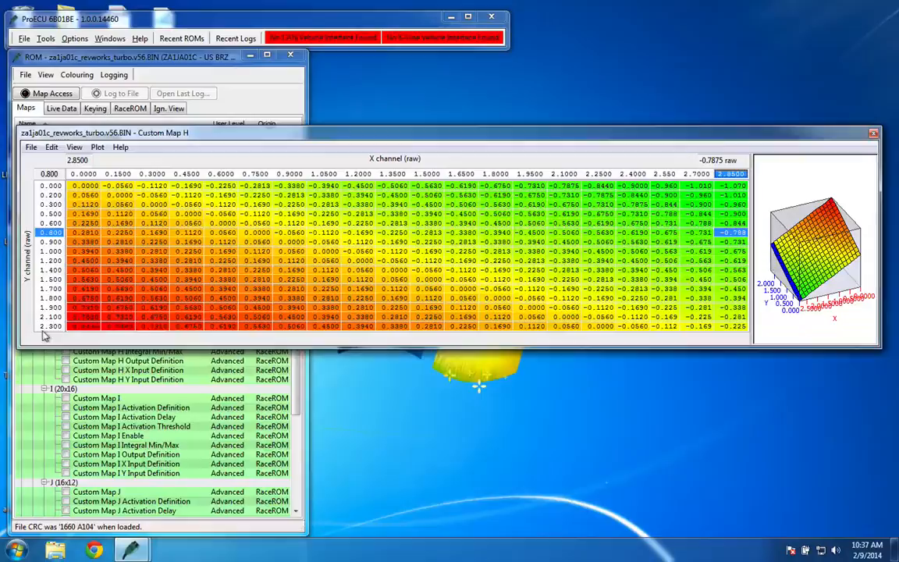
Bring the Maps tree forward and open Map H's Manifold Pressure activation definition
{"action": "left_click", "coordinate": [359, 259]}
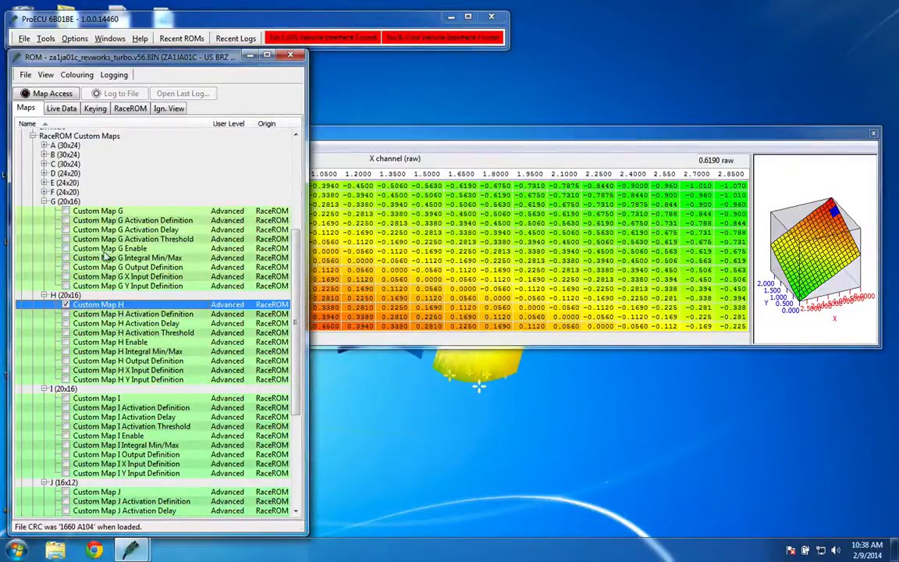
{"action": "double_click", "coordinate": [133, 314]}
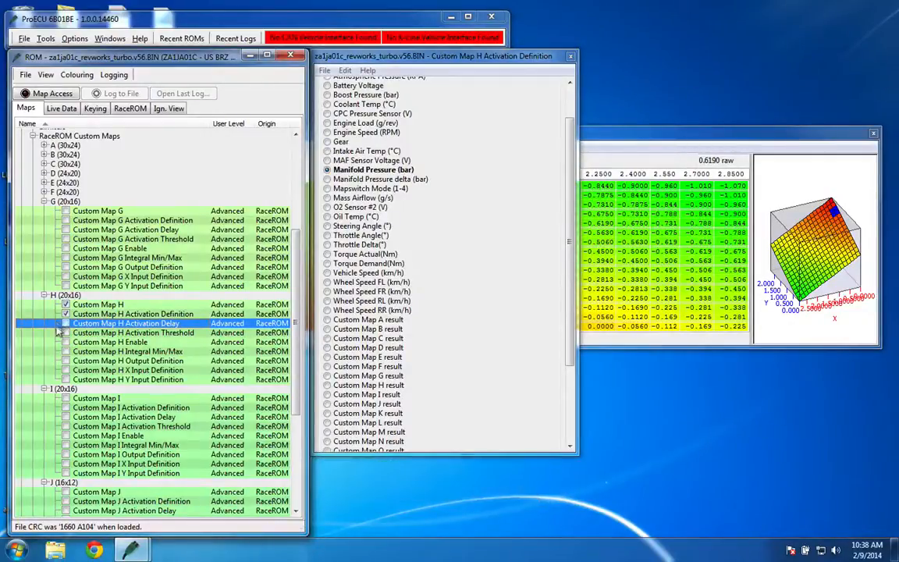
Review Map H's activation delay, integral limits −1.0 to 1.0, CPC Duty output and manifold pressure X input
{"action": "double_click", "coordinate": [133, 332]}
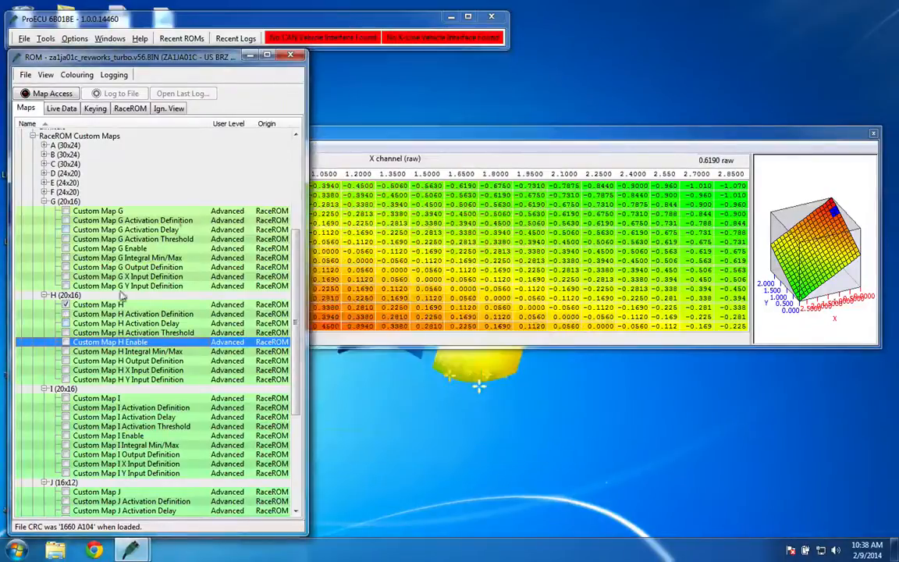
{"action": "double_click", "coordinate": [126, 351]}
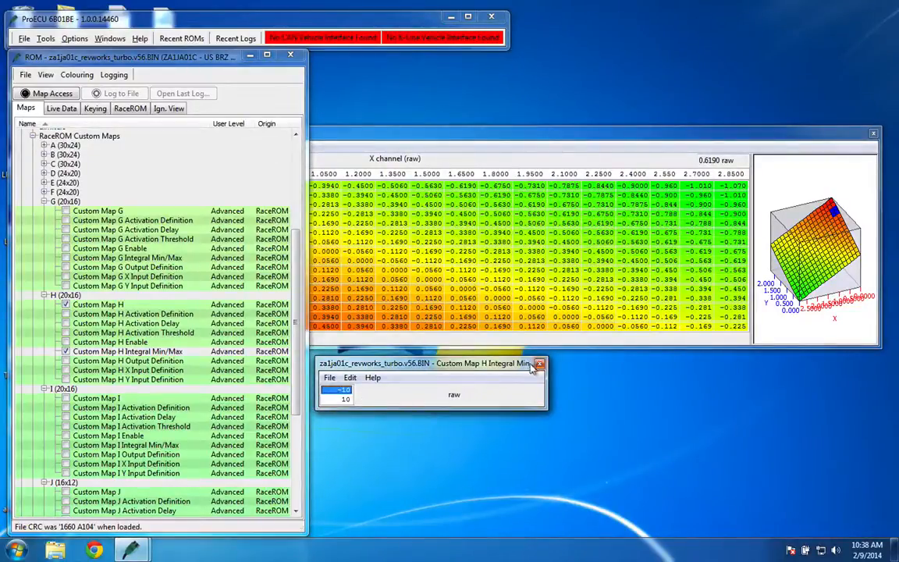
{"action": "double_click", "coordinate": [128, 361]}
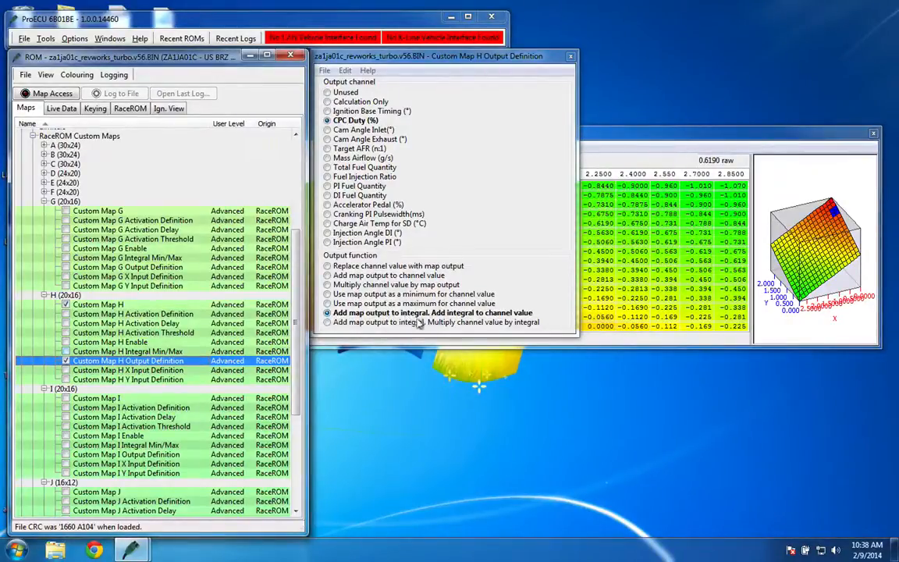
{"action": "mouse_move", "coordinate": [515, 318]}
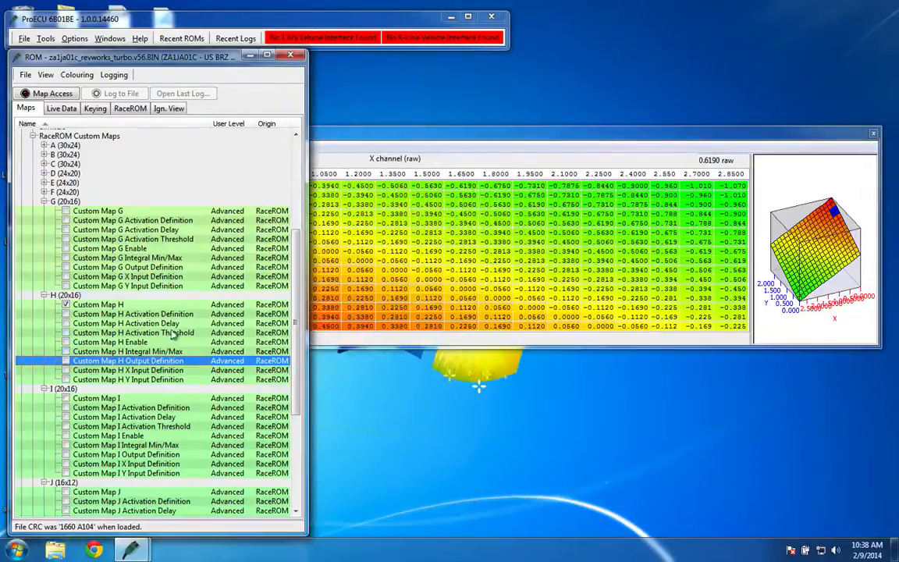
{"action": "double_click", "coordinate": [127, 370]}
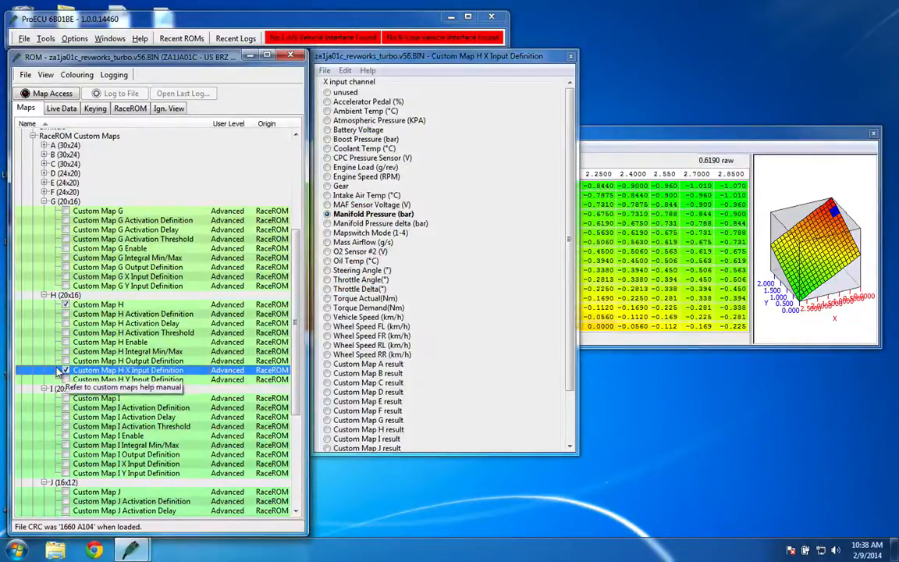
{"action": "left_click", "coordinate": [128, 379]}
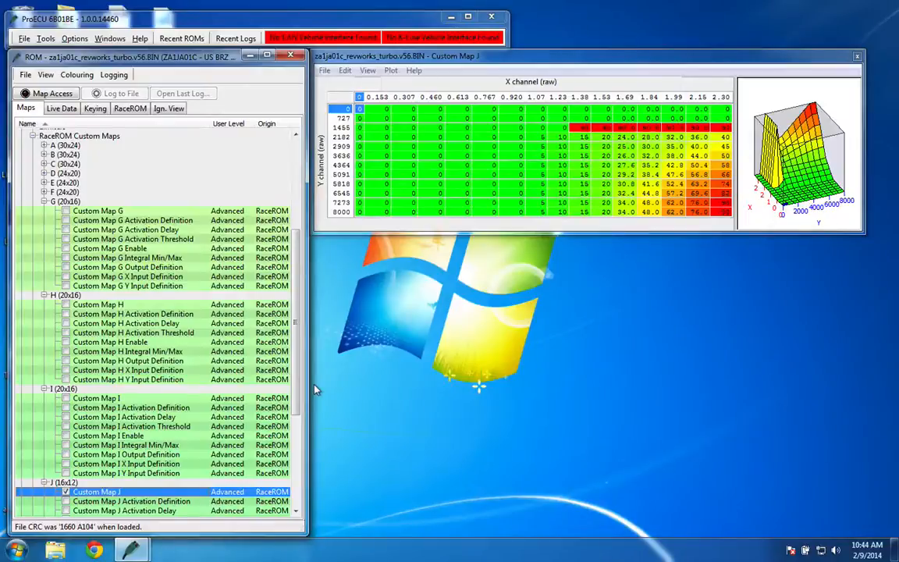
Open Custom Map I's 20x16 table alongside the Custom Map J table
{"action": "double_click", "coordinate": [97, 398]}
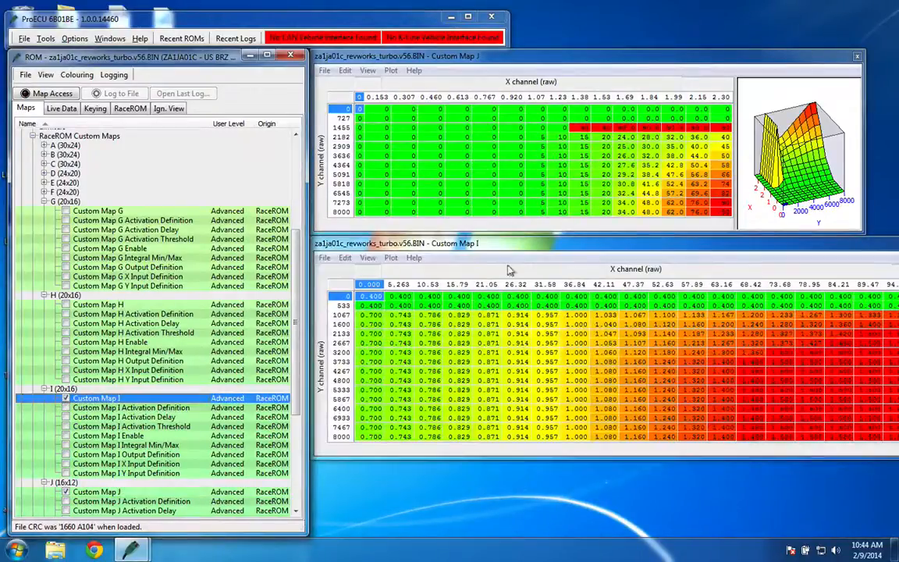